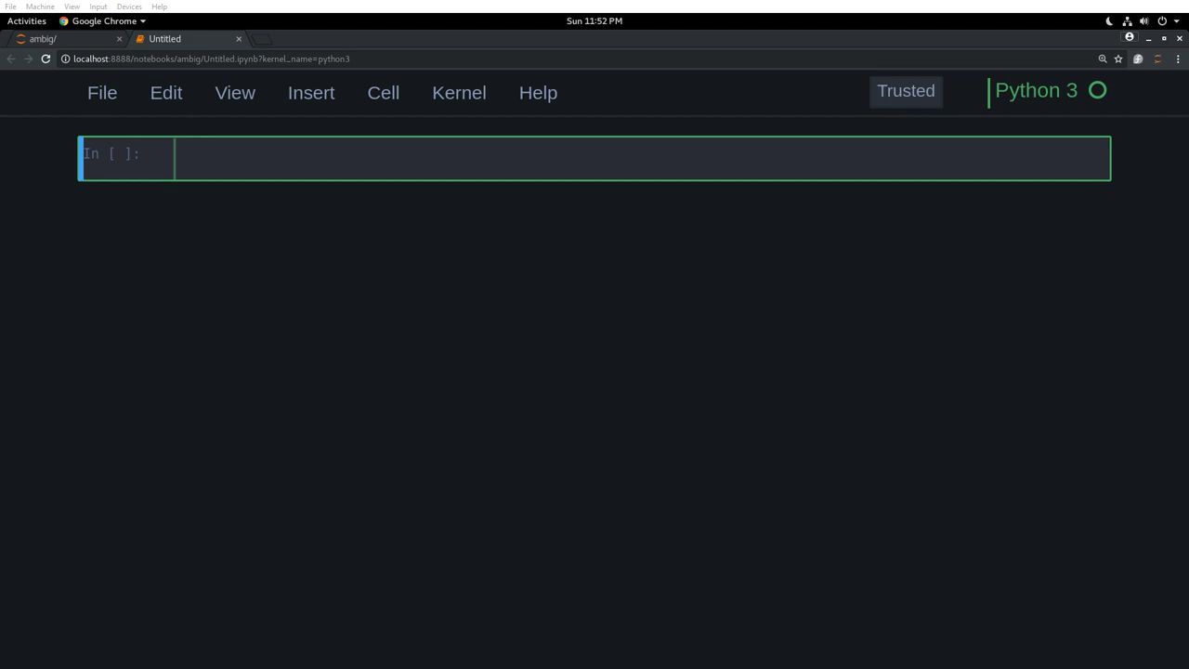
# Define arguments(var, *args) with an f-string print of the first argument
pyautogui.click(372, 156)
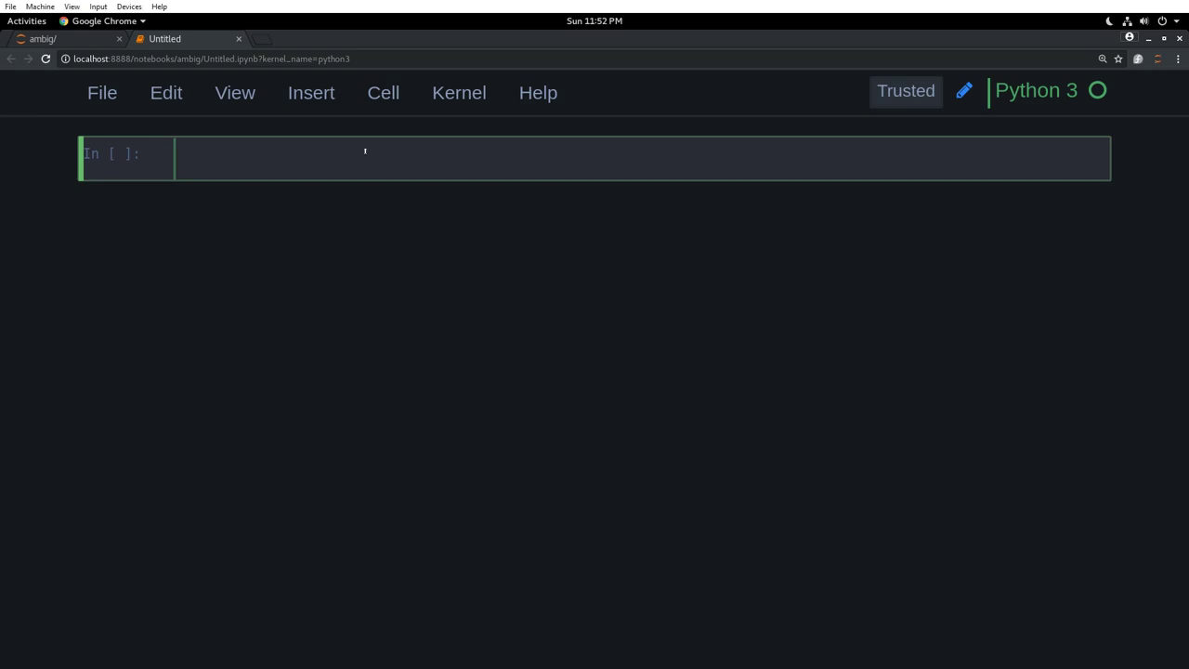
pyautogui.write('d')
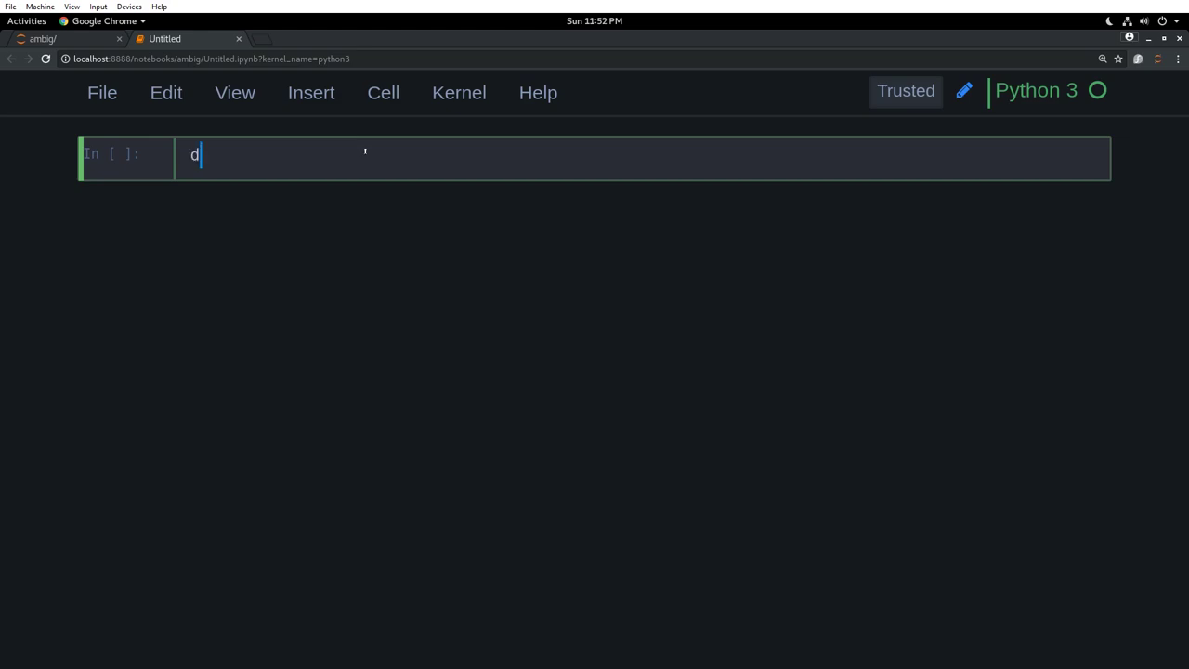
pyautogui.write('ef argu')
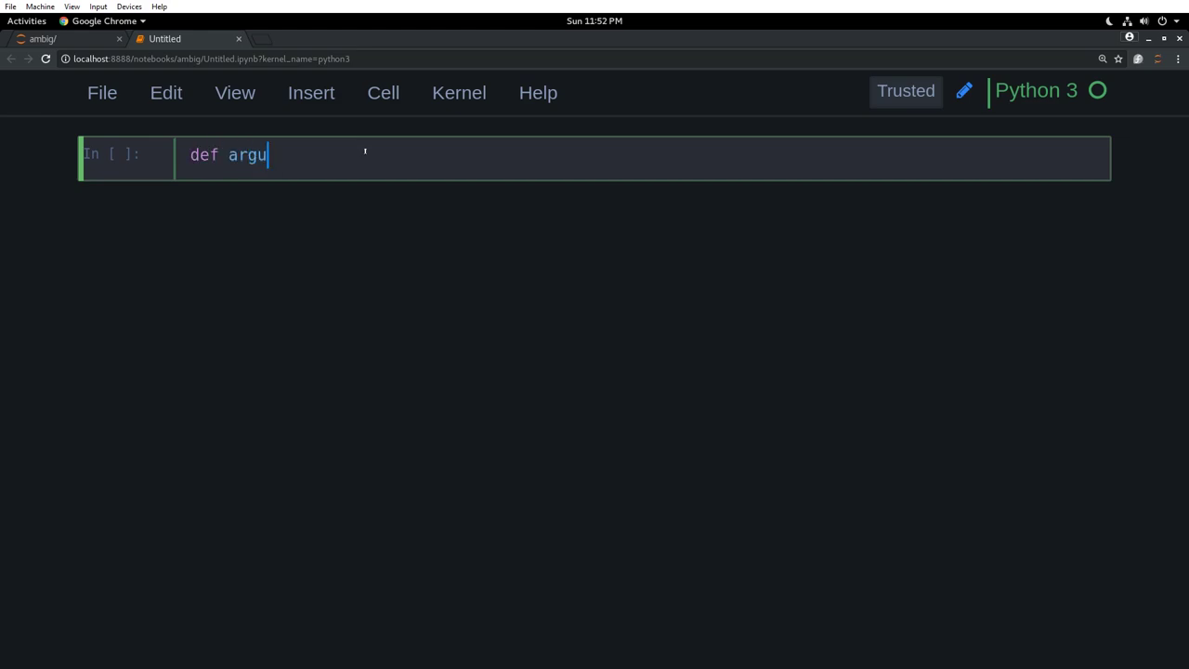
pyautogui.write('ments')
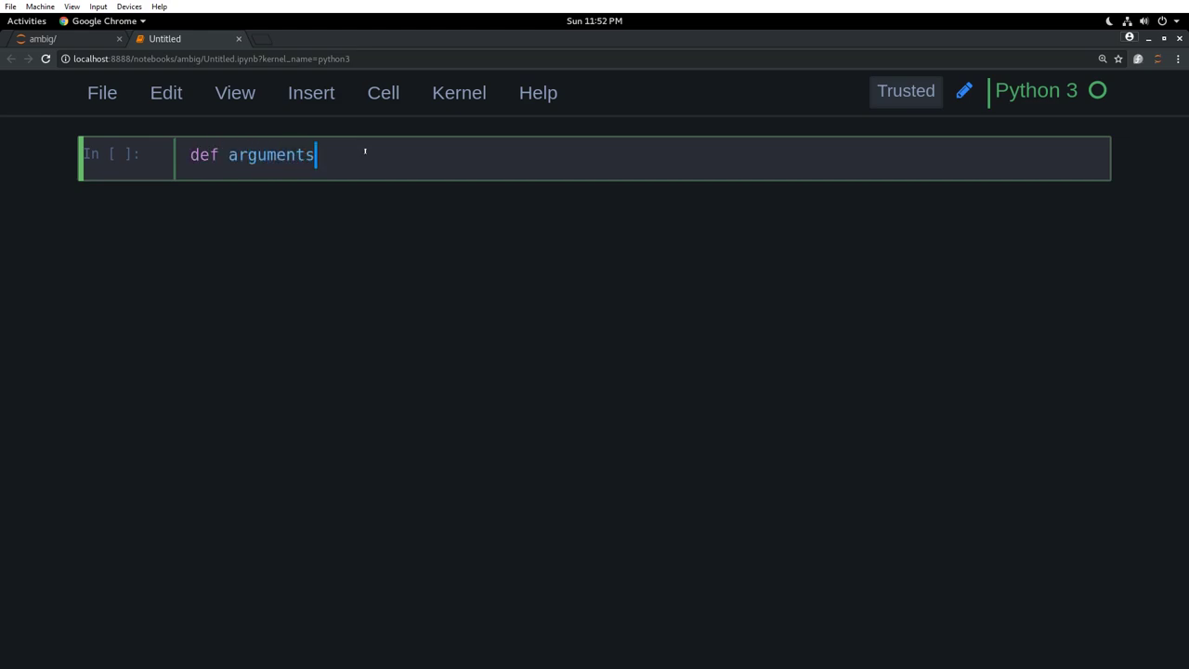
pyautogui.write('(var)')
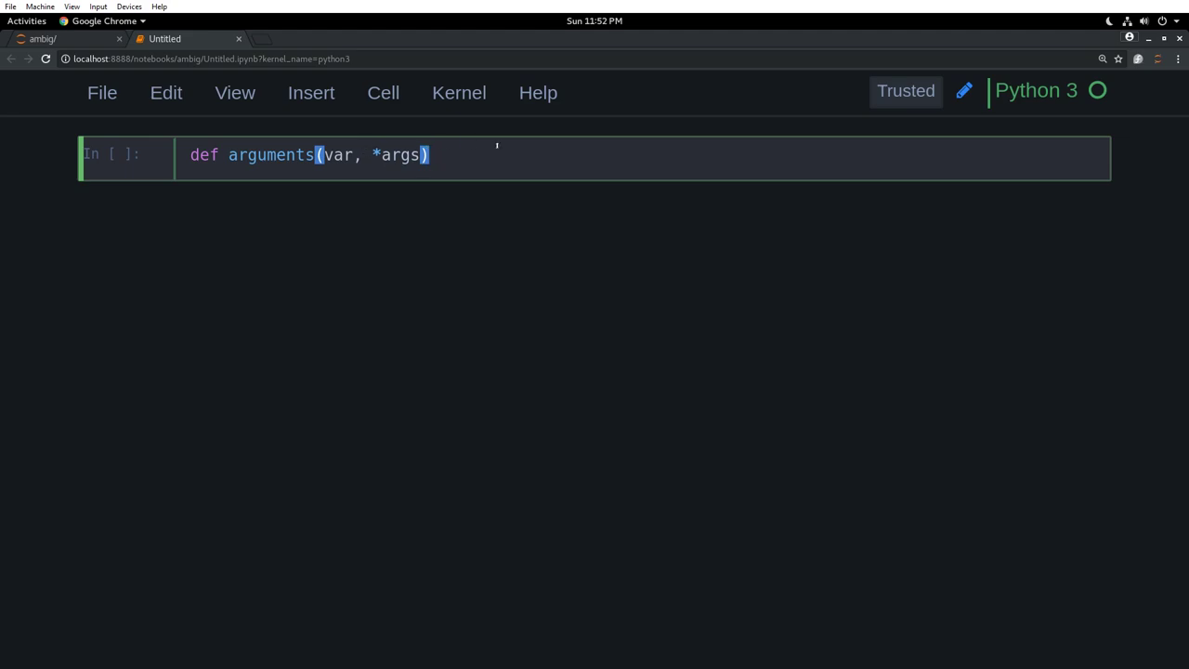
pyautogui.write(':')
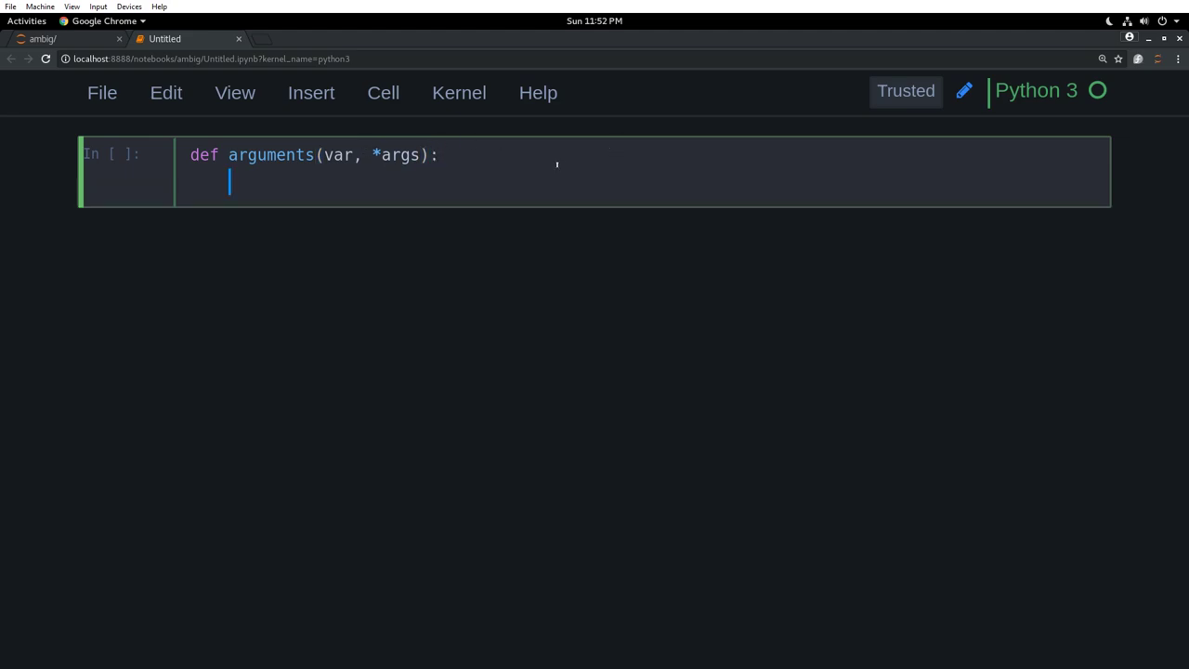
pyautogui.write('print()')
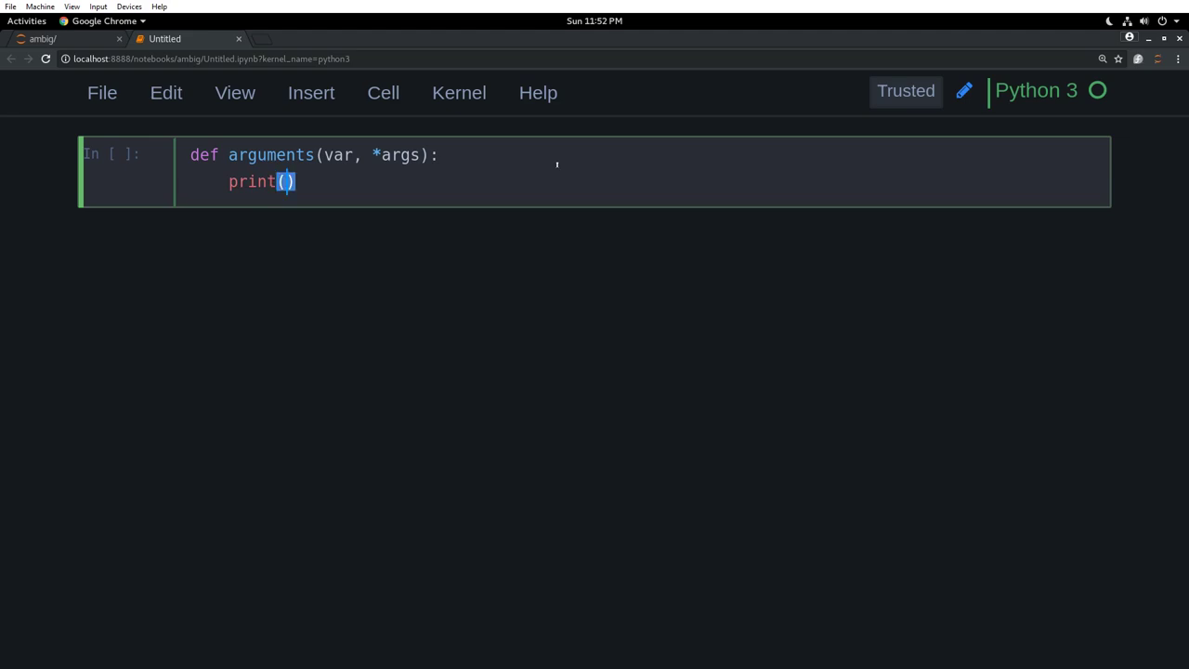
pyautogui.write('f""')
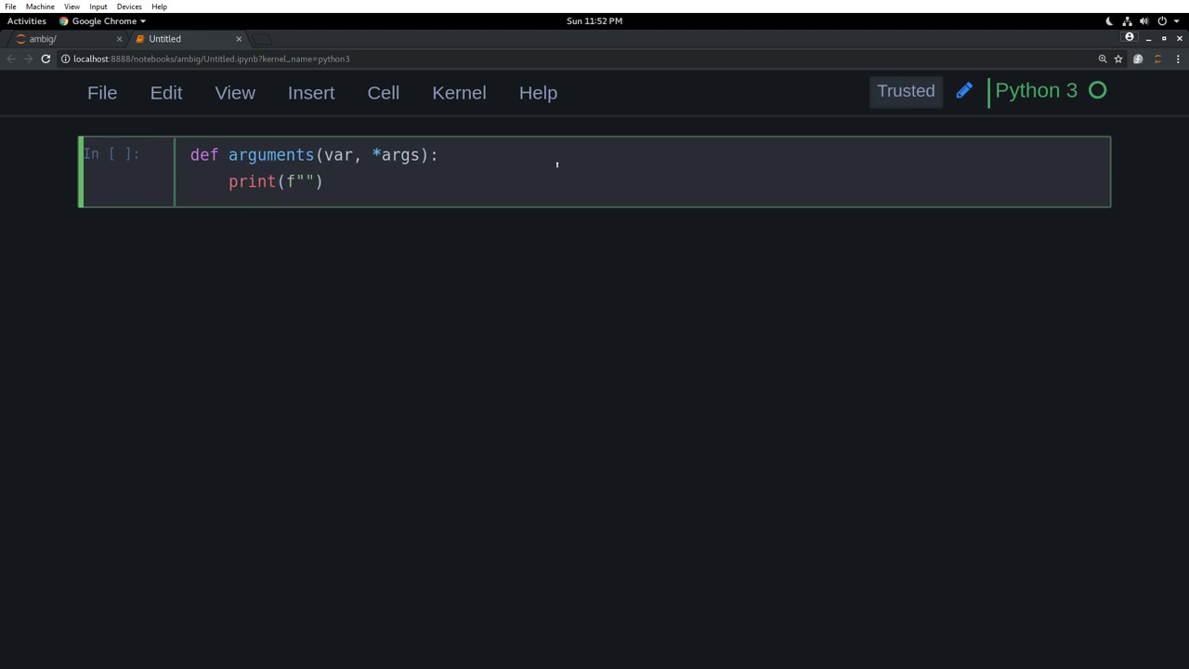
pyautogui.write('first ar')
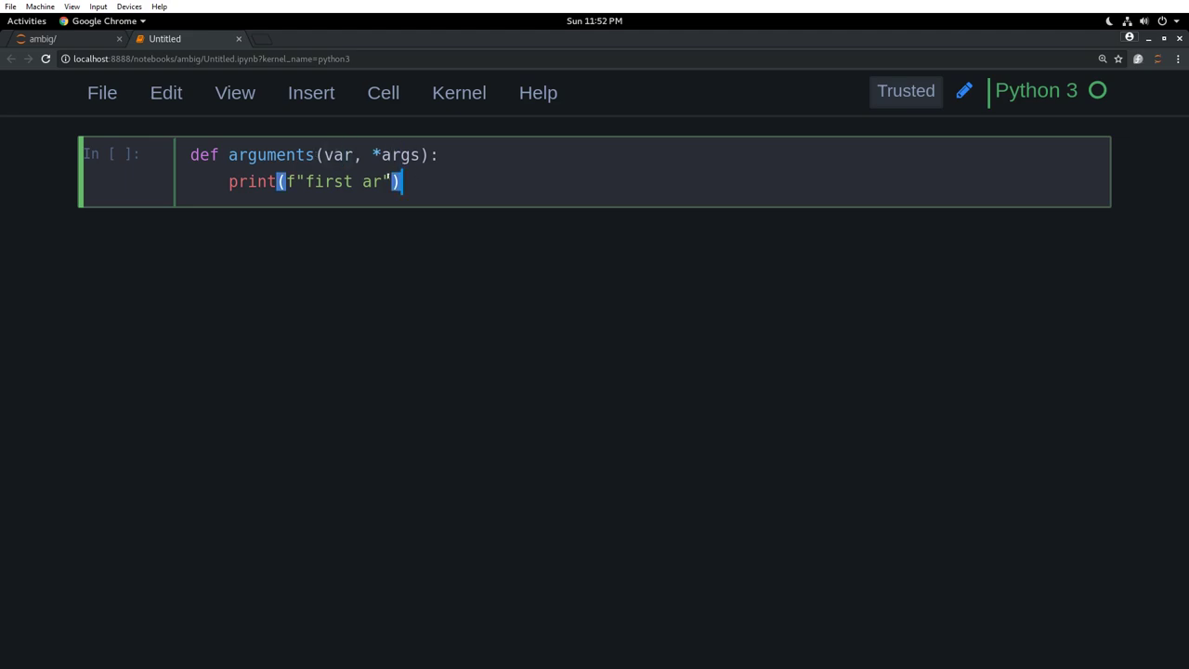
pyautogui.write('gument is {')
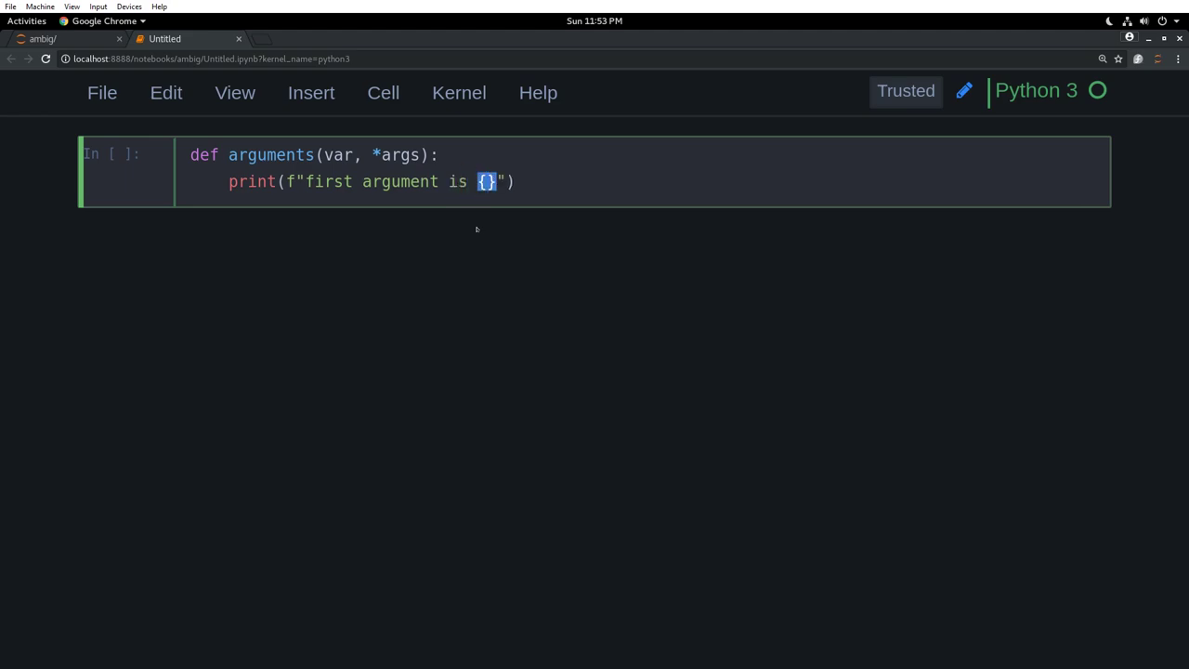
pyautogui.write('var')
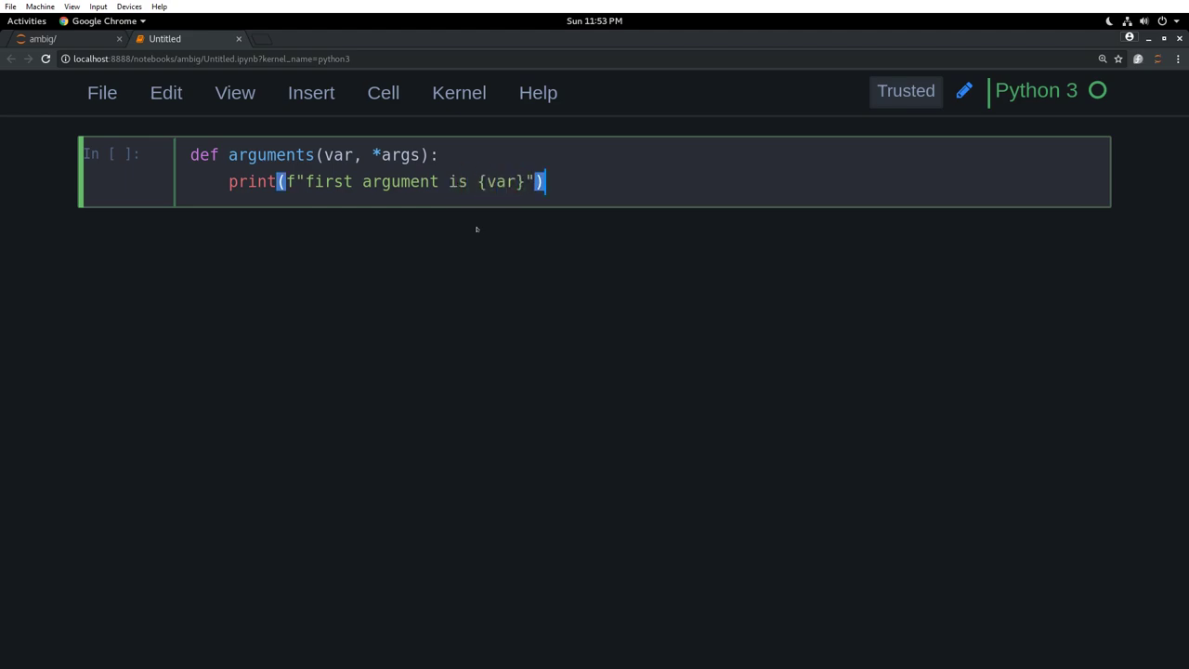
# Add a for loop over args printing each remaining argument
pyautogui.write('fo')
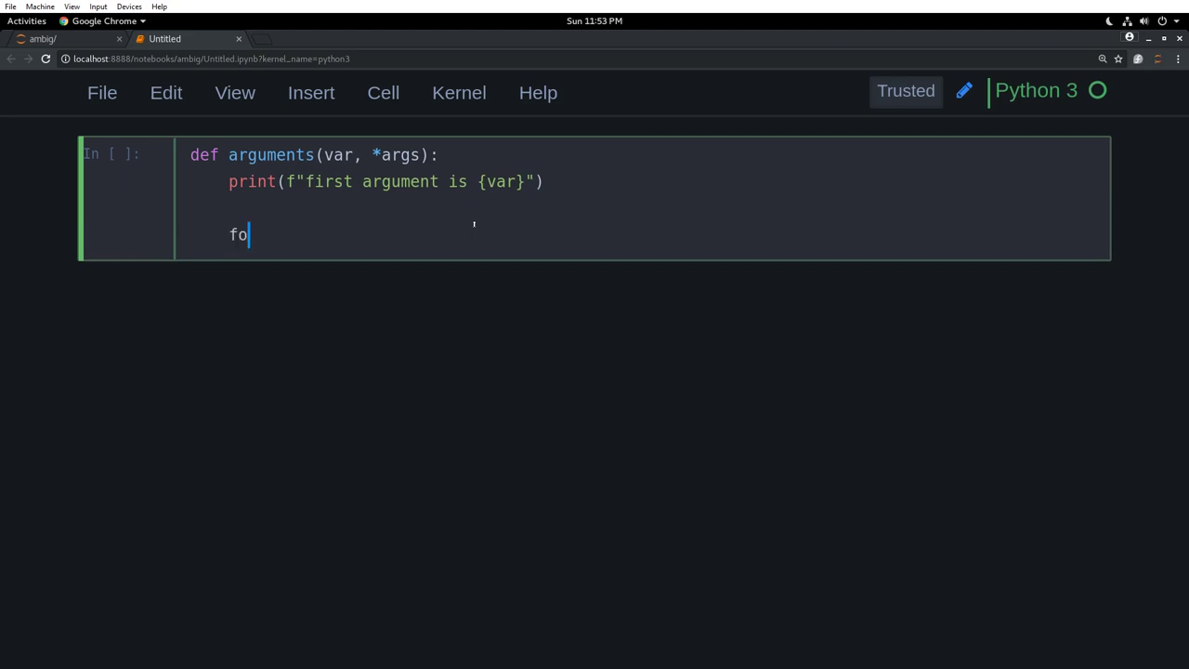
pyautogui.write('r arg in')
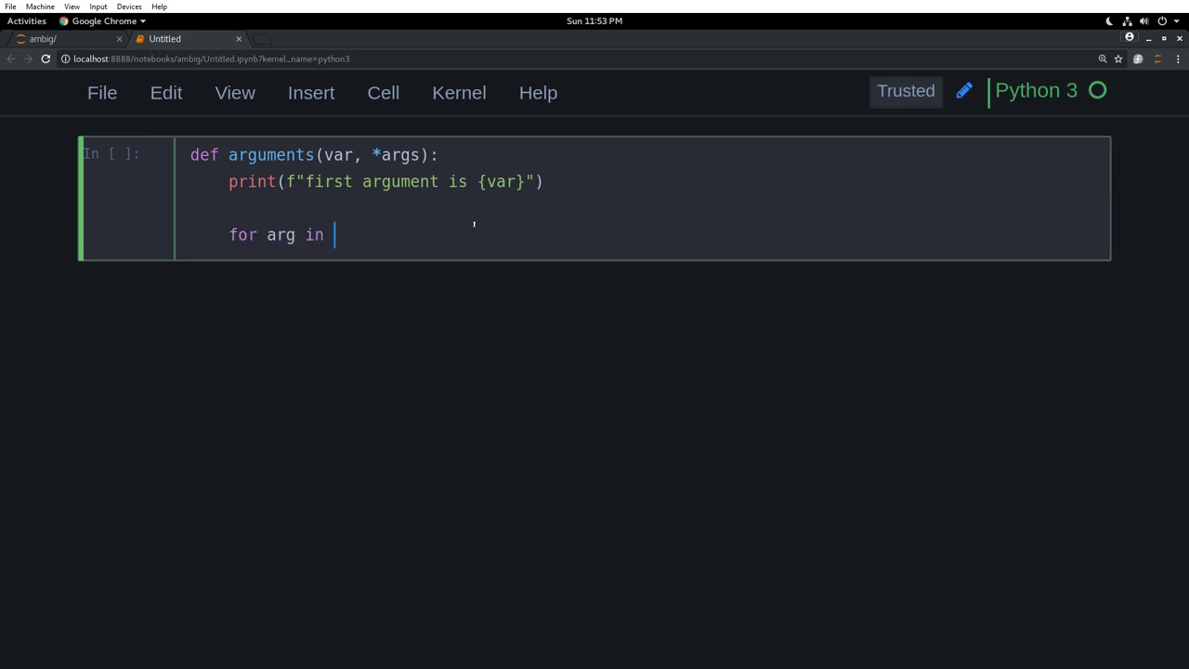
pyautogui.write('args:')
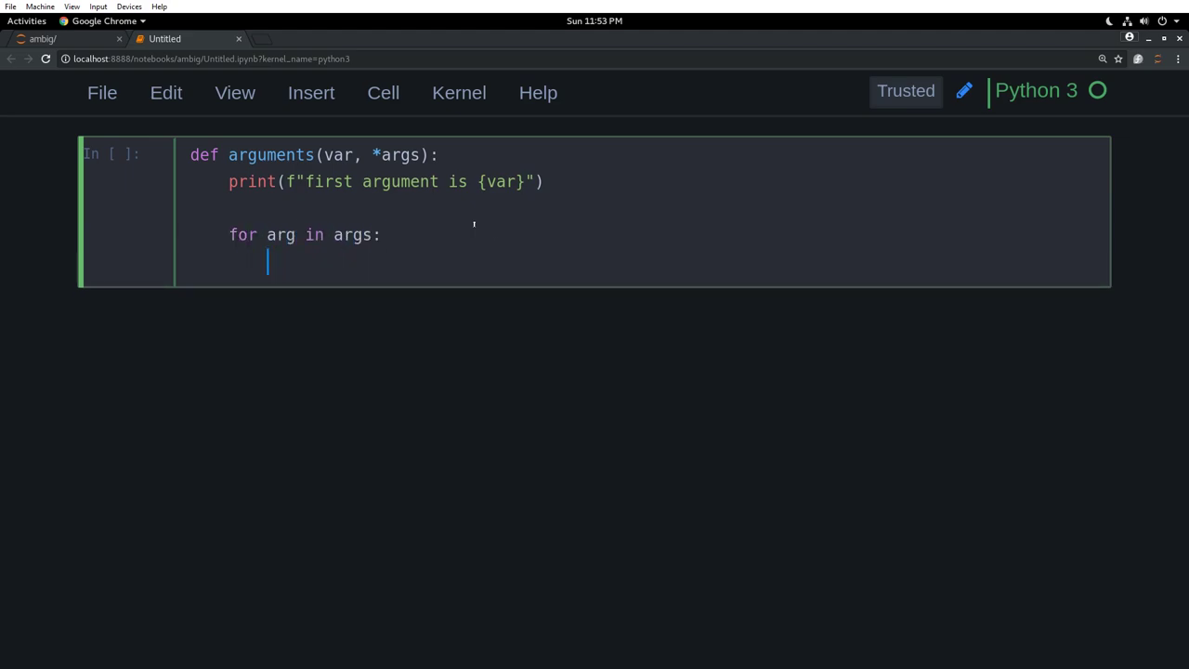
pyautogui.write('print arg')
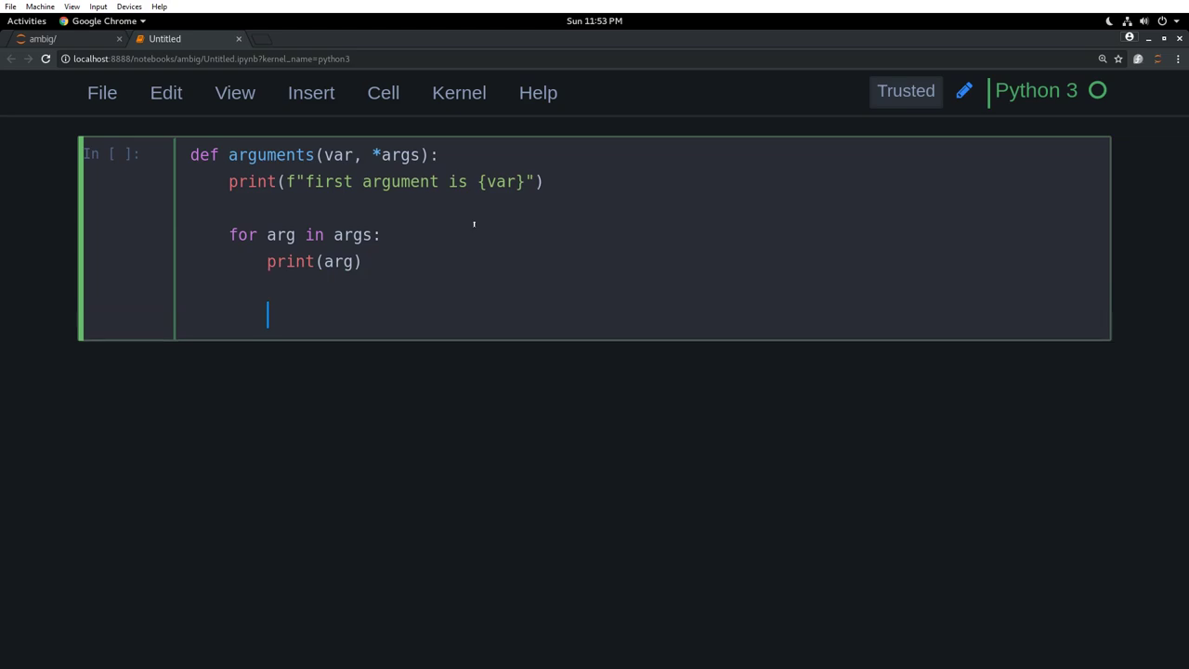
# Call arguments(1,2,3,4) below the function
pyautogui.write('arg')
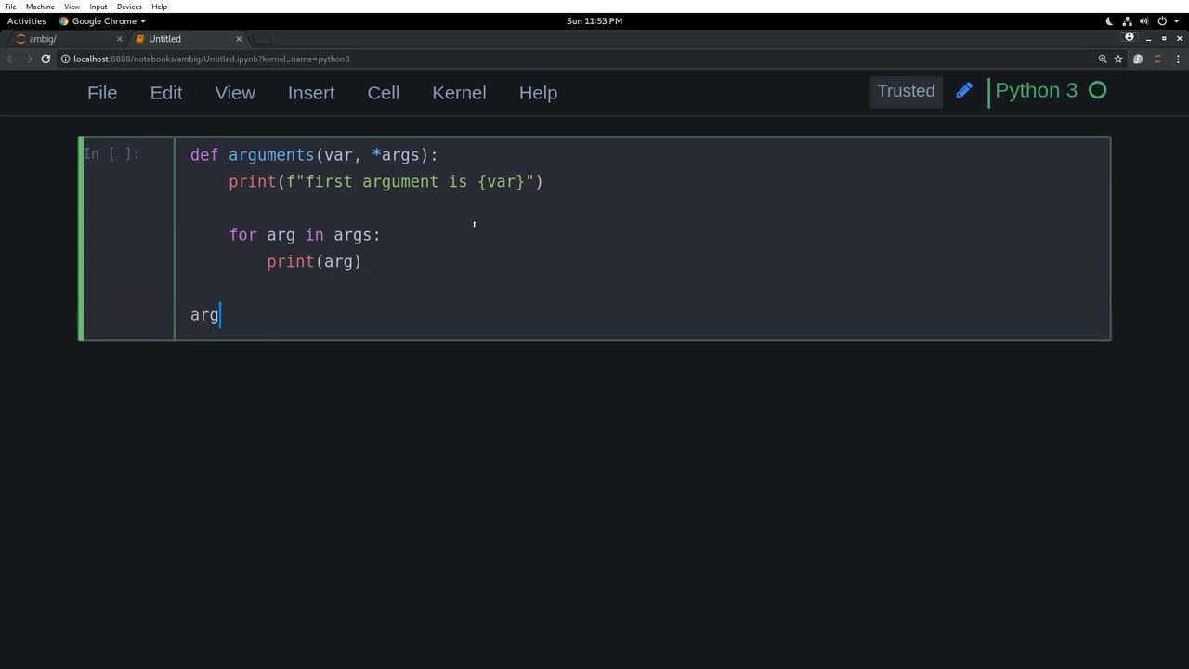
pyautogui.write('uments')
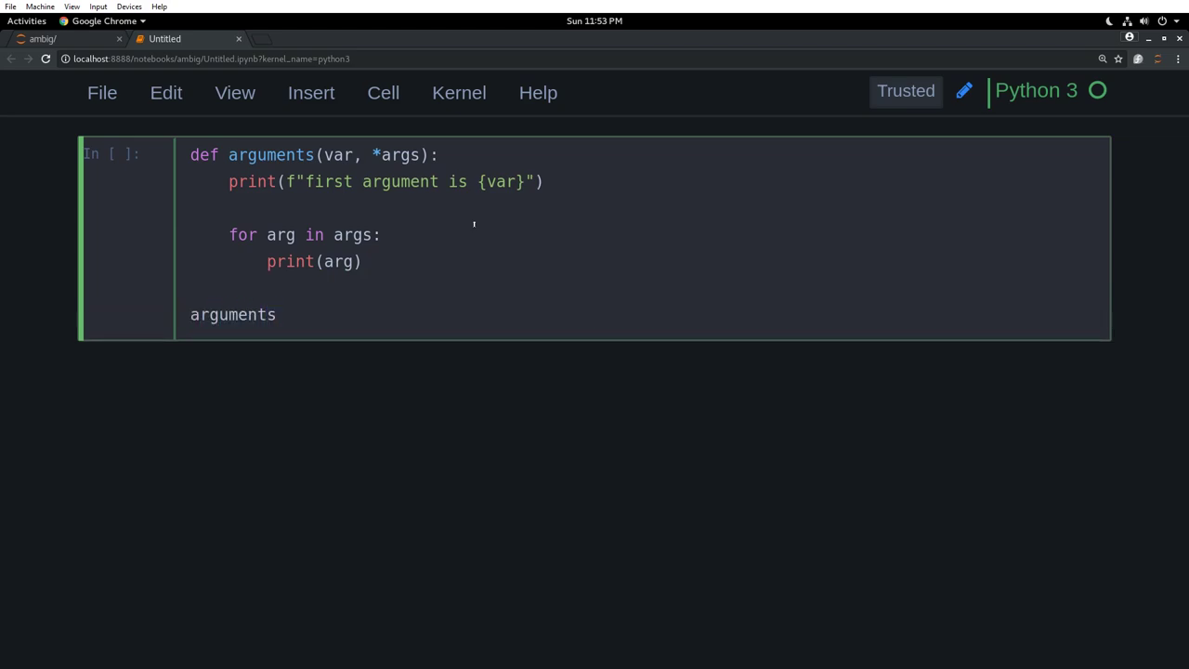
pyautogui.write('(1,')
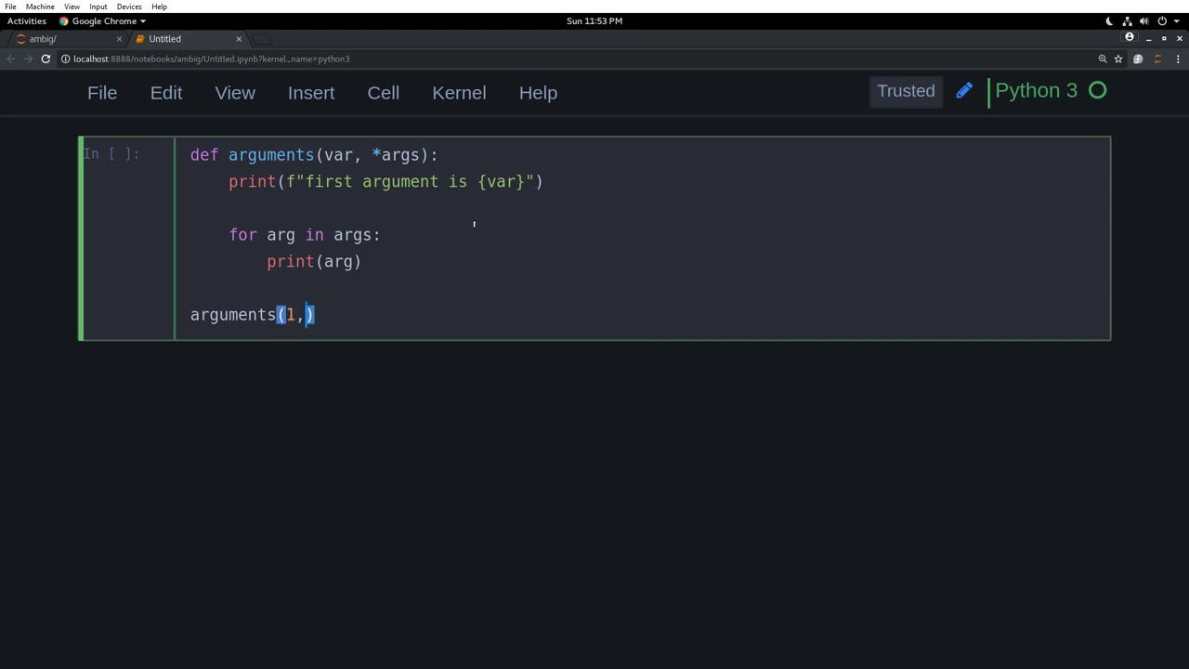
pyautogui.write('2,')
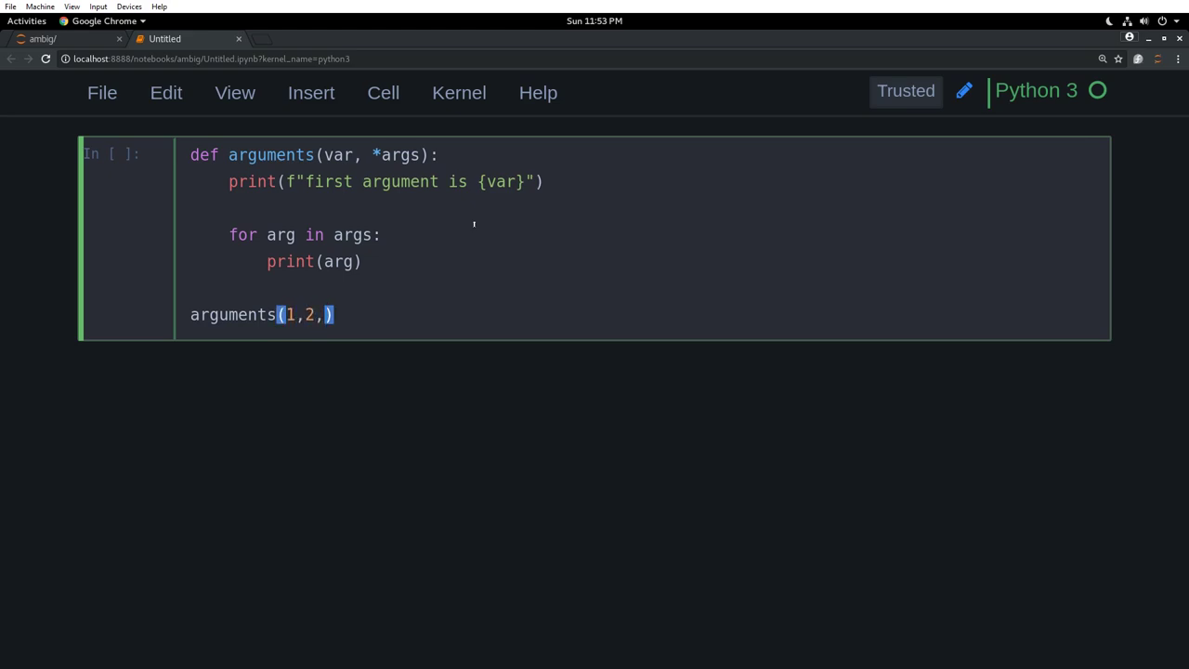
pyautogui.write('3,4')
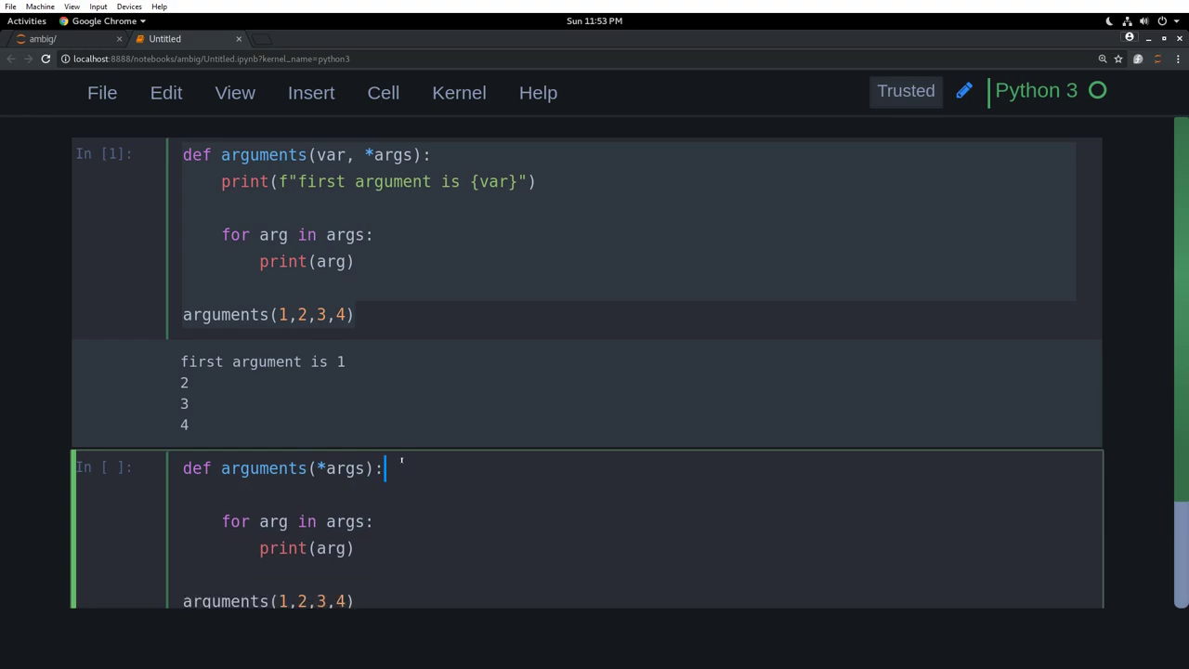
# Scroll down to view the output of both arguments versions
pyautogui.scroll(-3)
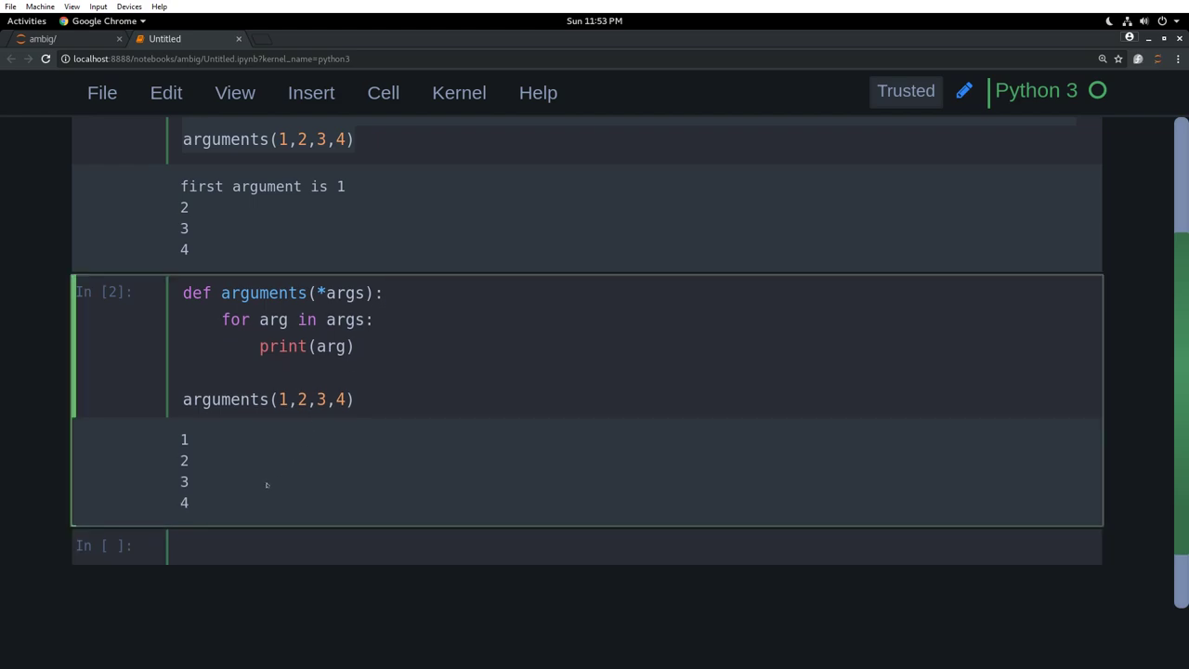
pyautogui.moveTo(677, 489)
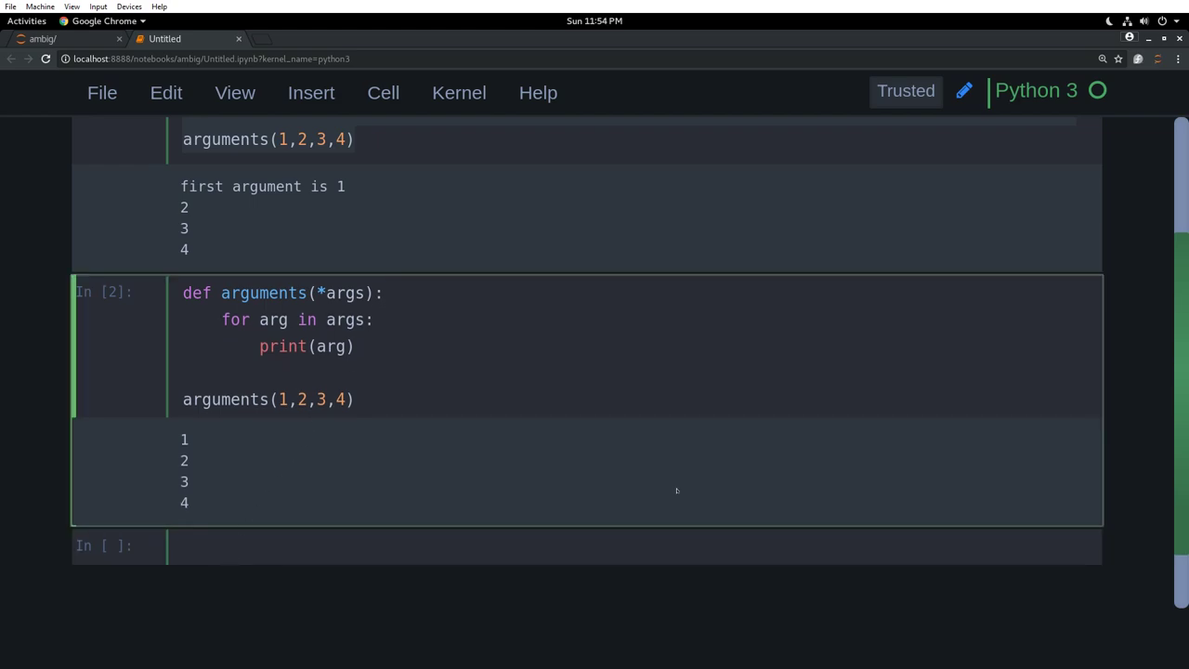
pyautogui.moveTo(704, 499)
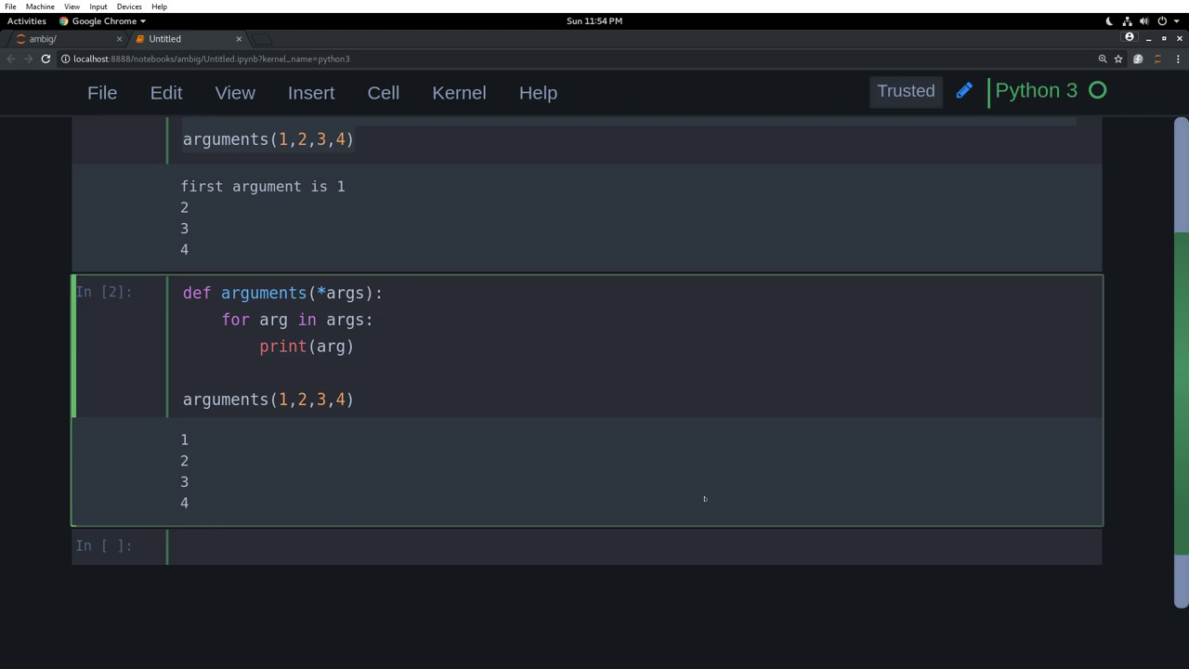
pyautogui.click(393, 293)
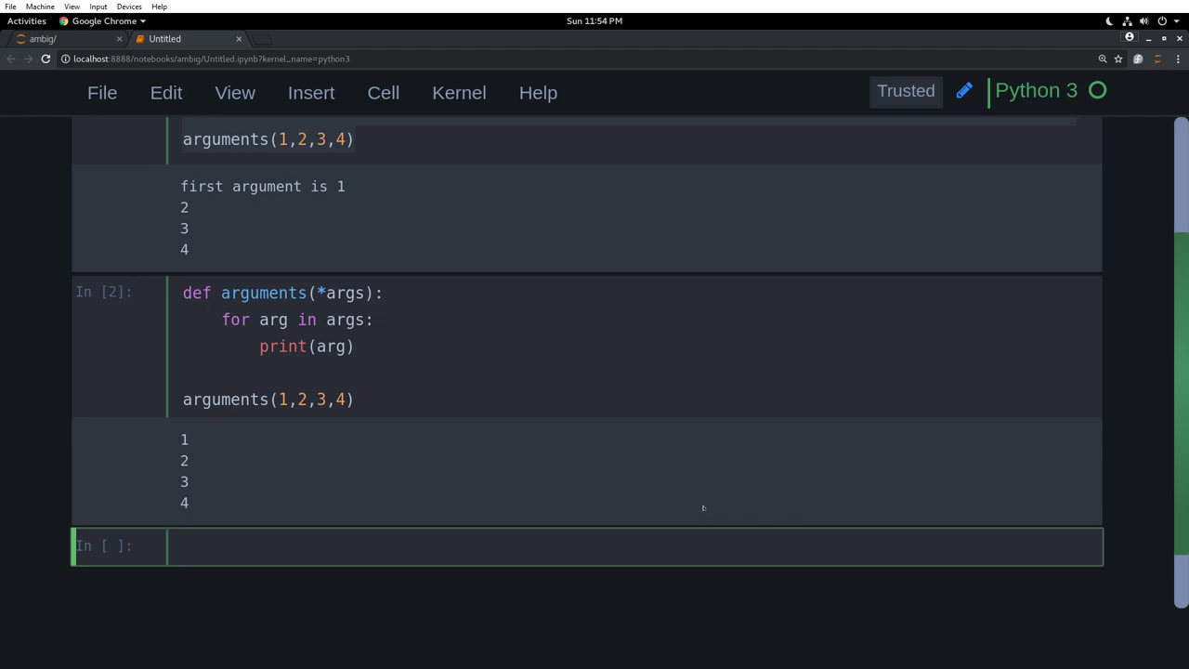
pyautogui.moveTo(457, 545)
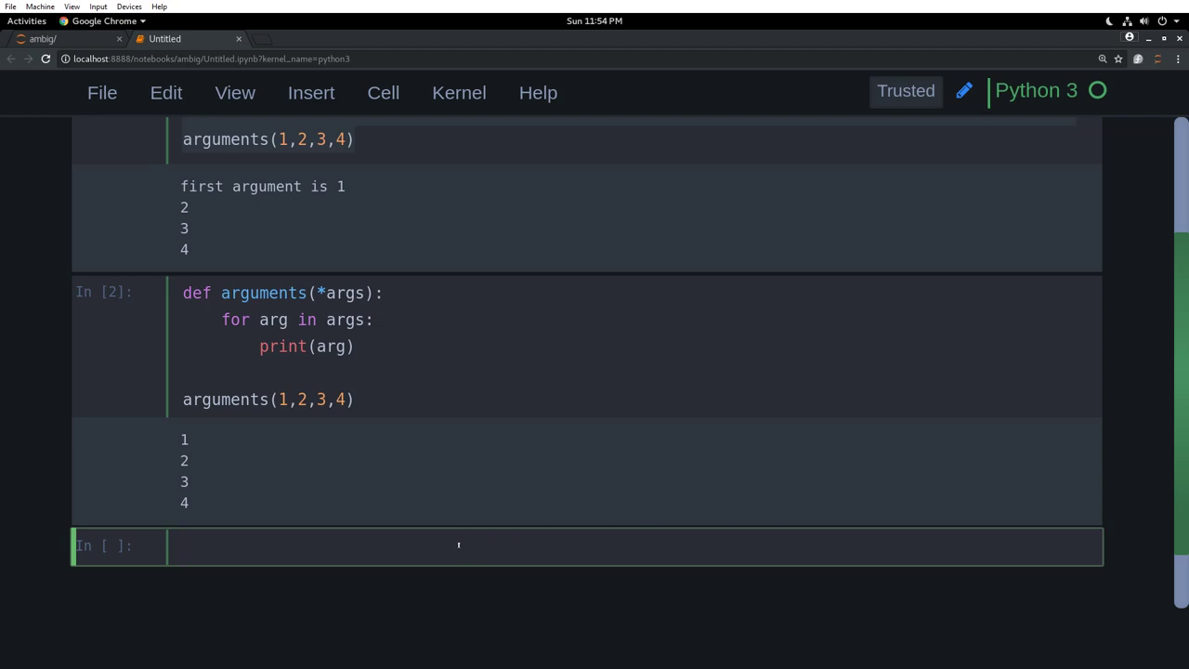
# Type def arguments(**kwargs): with a print(kwargs) body, fixing a typo in the name
pyautogui.write('def')
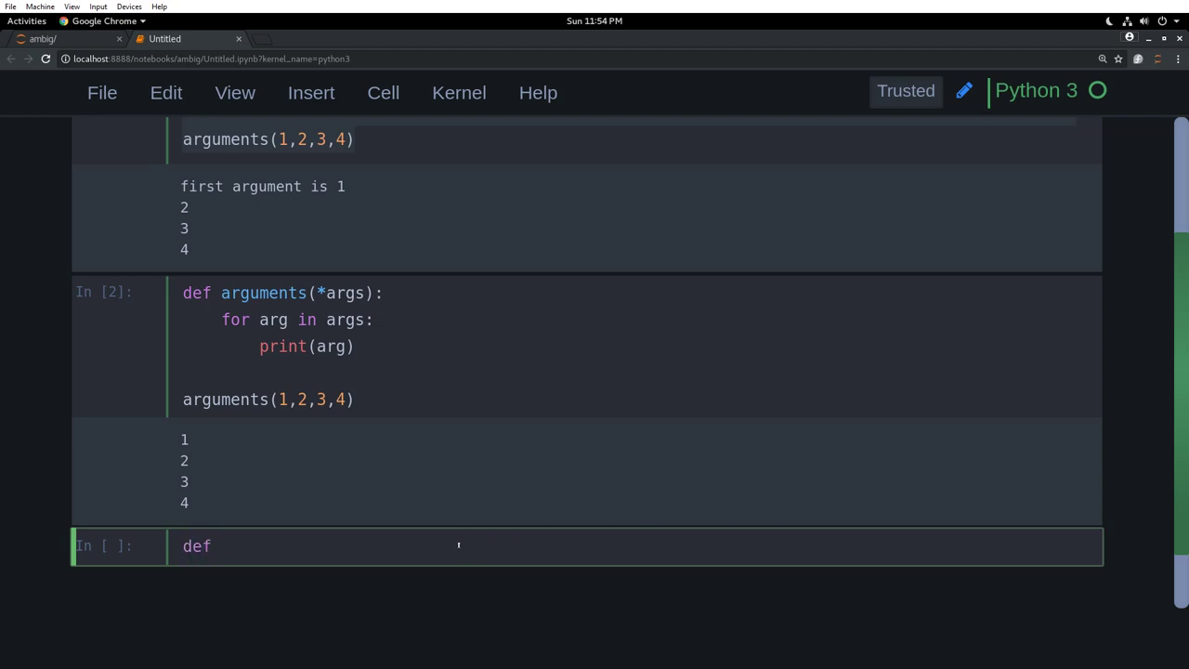
pyautogui.write('arguem')
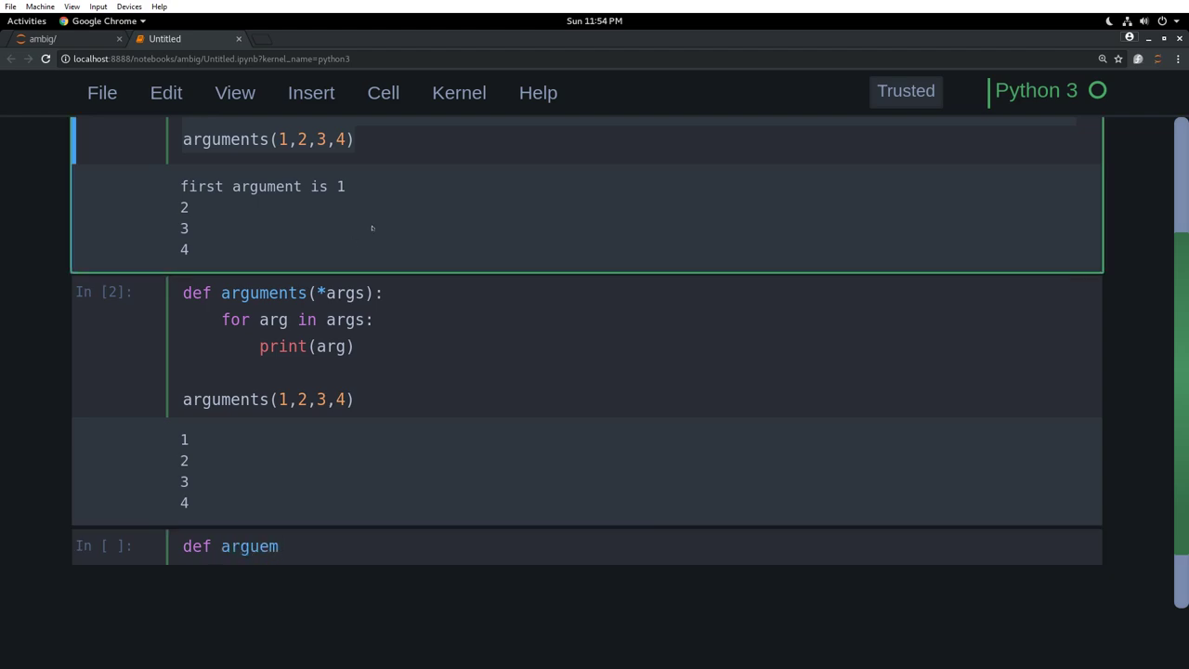
pyautogui.press('ctrl+a')
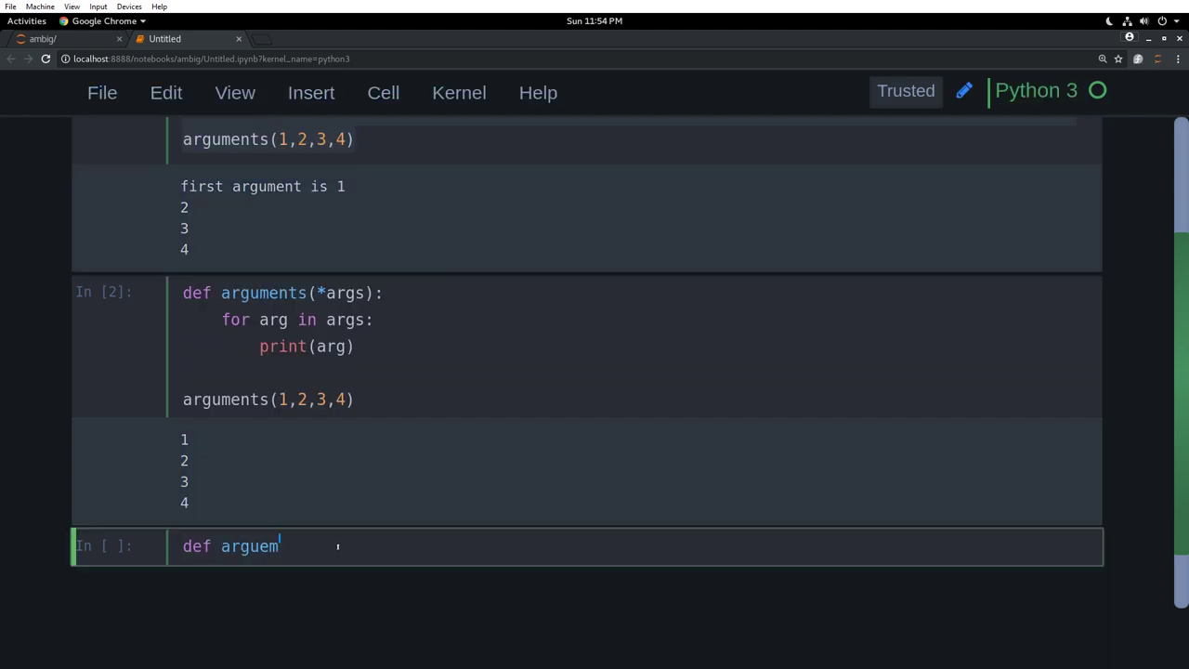
pyautogui.press('BackSpace')
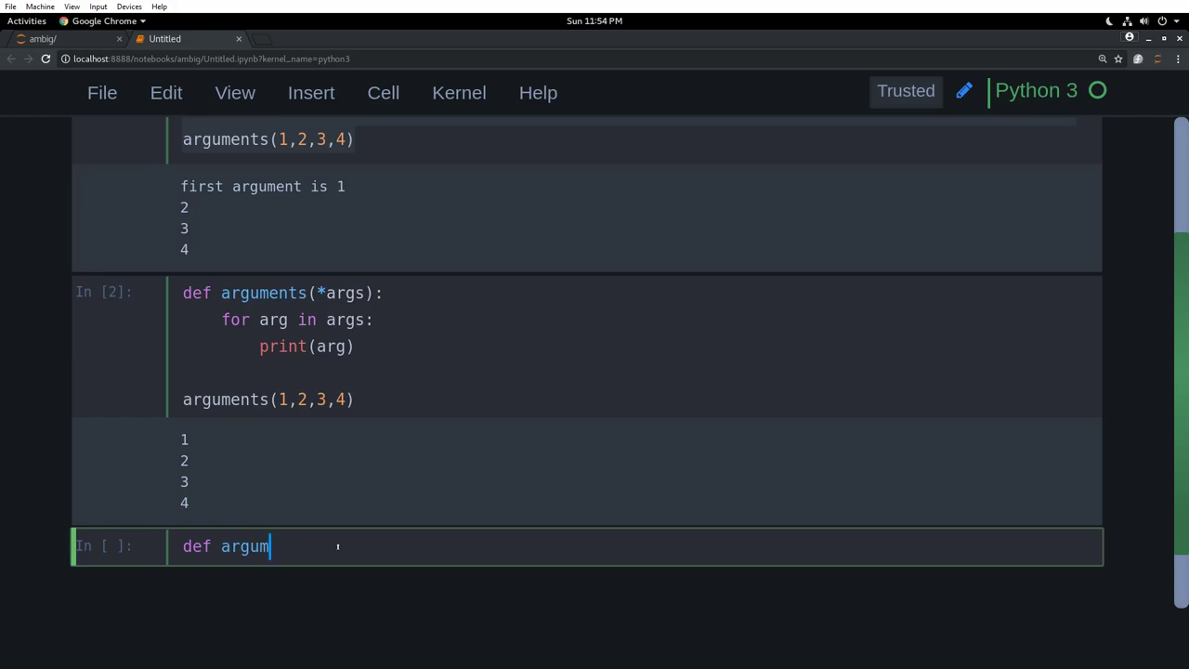
pyautogui.write('ents()')
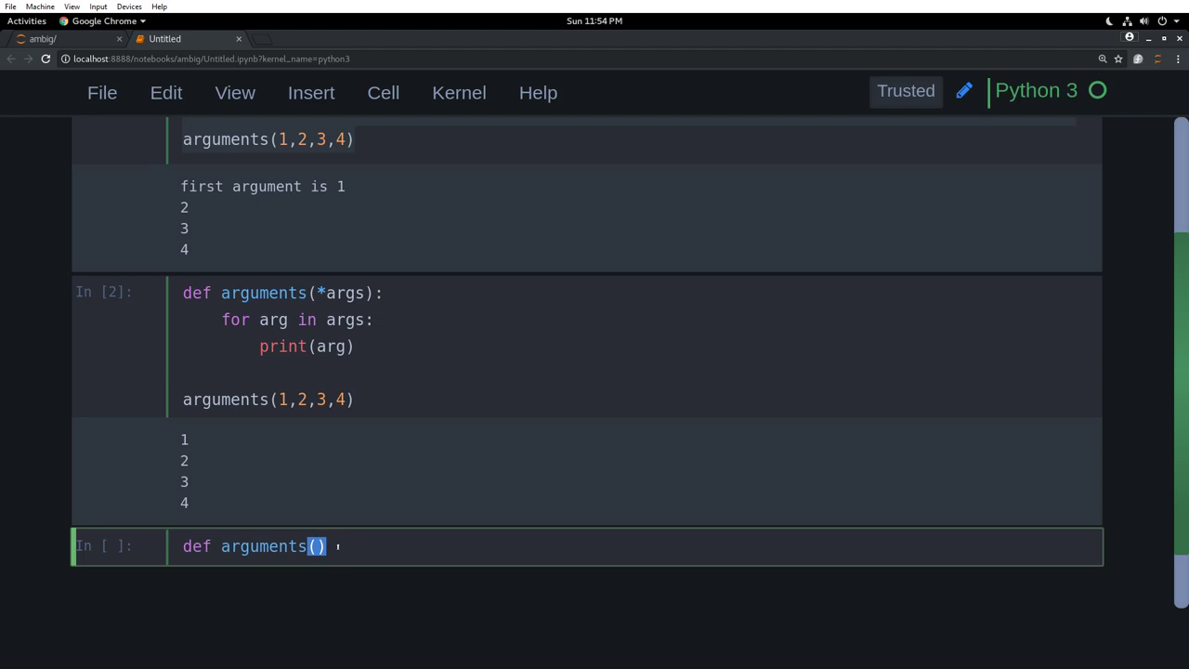
pyautogui.write('**ka')
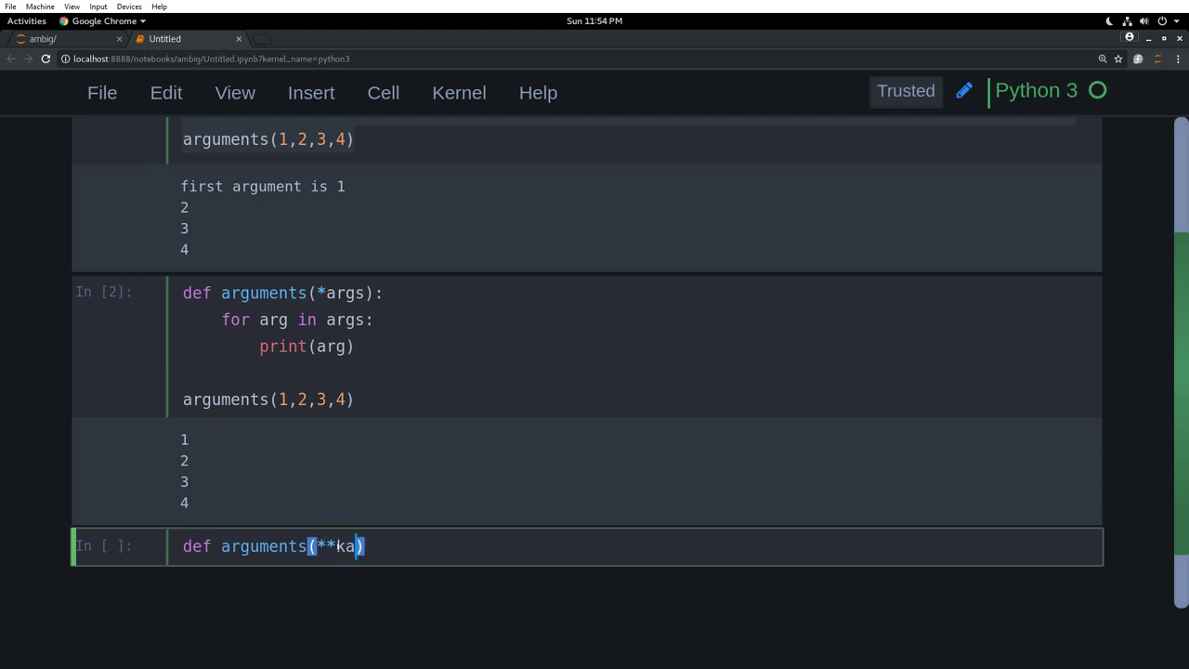
pyautogui.write('wargs')
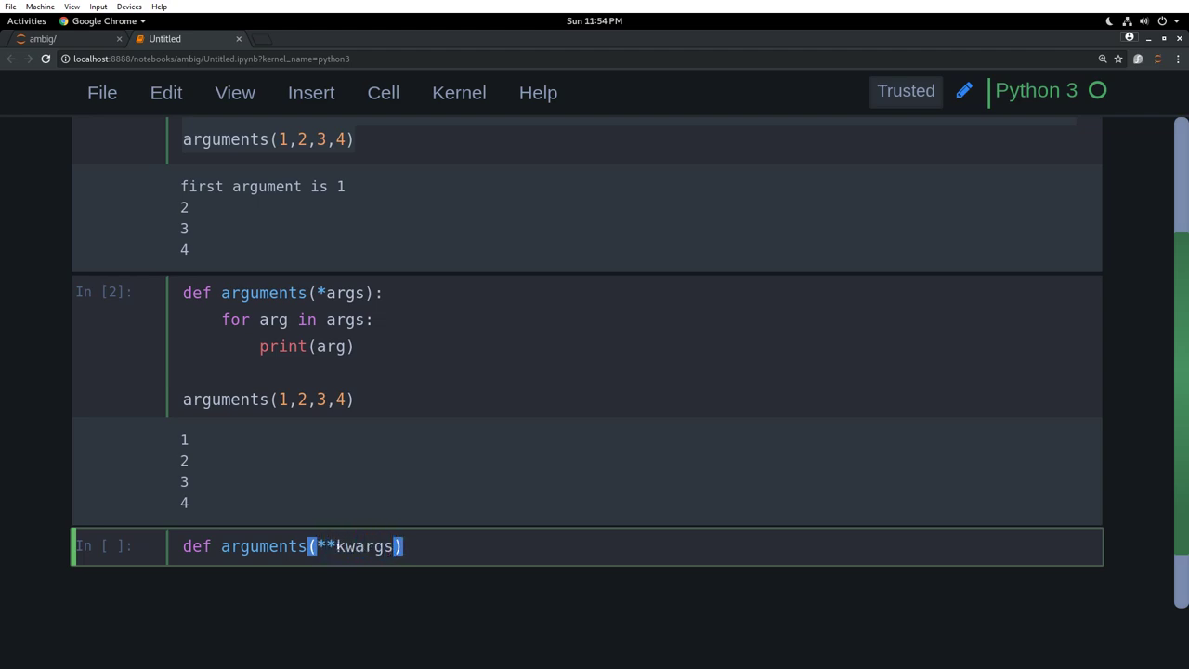
pyautogui.write(':')
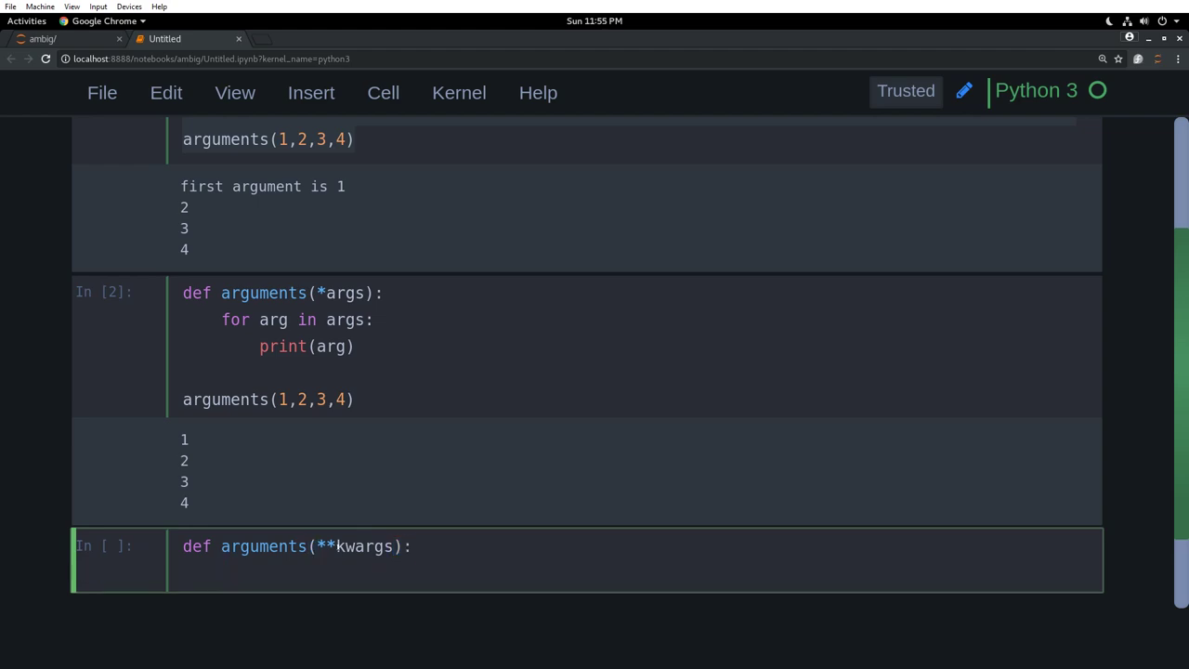
pyautogui.write('print(kw)')
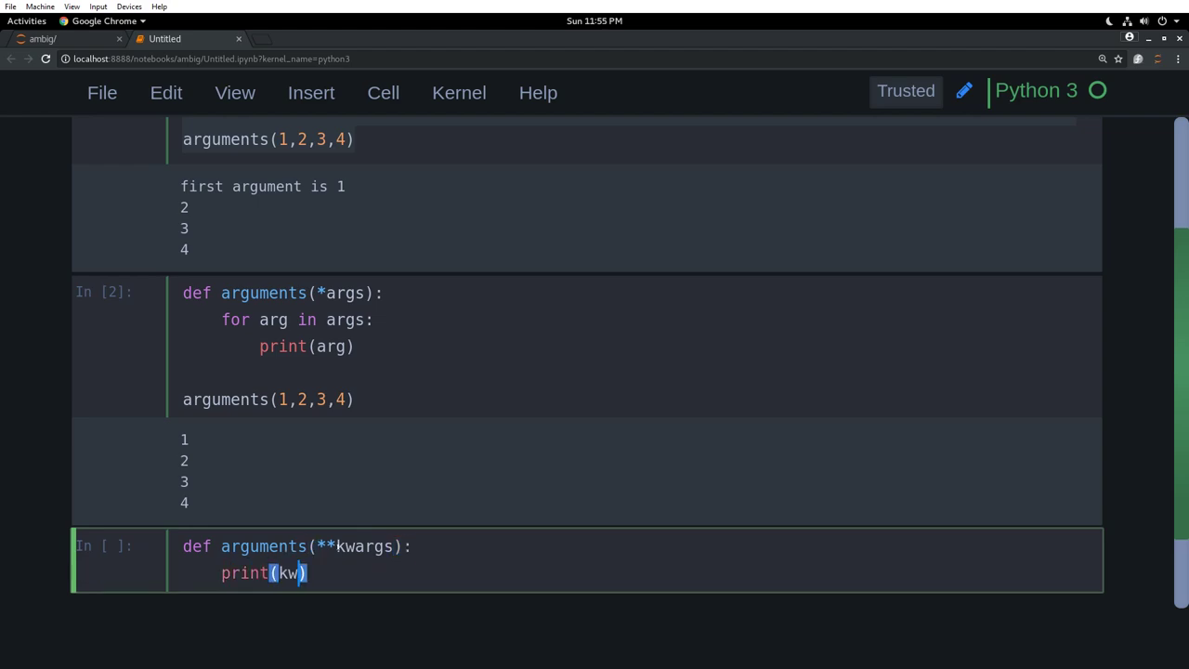
pyautogui.write('args')
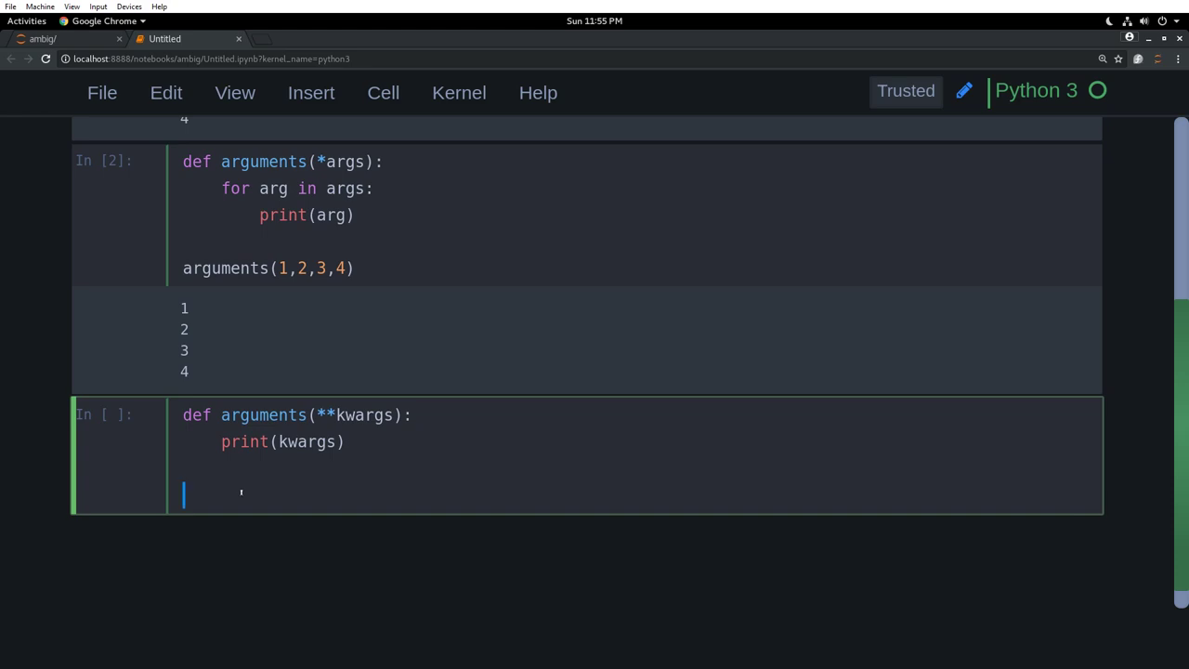
# Call arguments(batman='rich', superman='flight', flash='speed') to print the kwargs dictionary
pyautogui.write('argu')
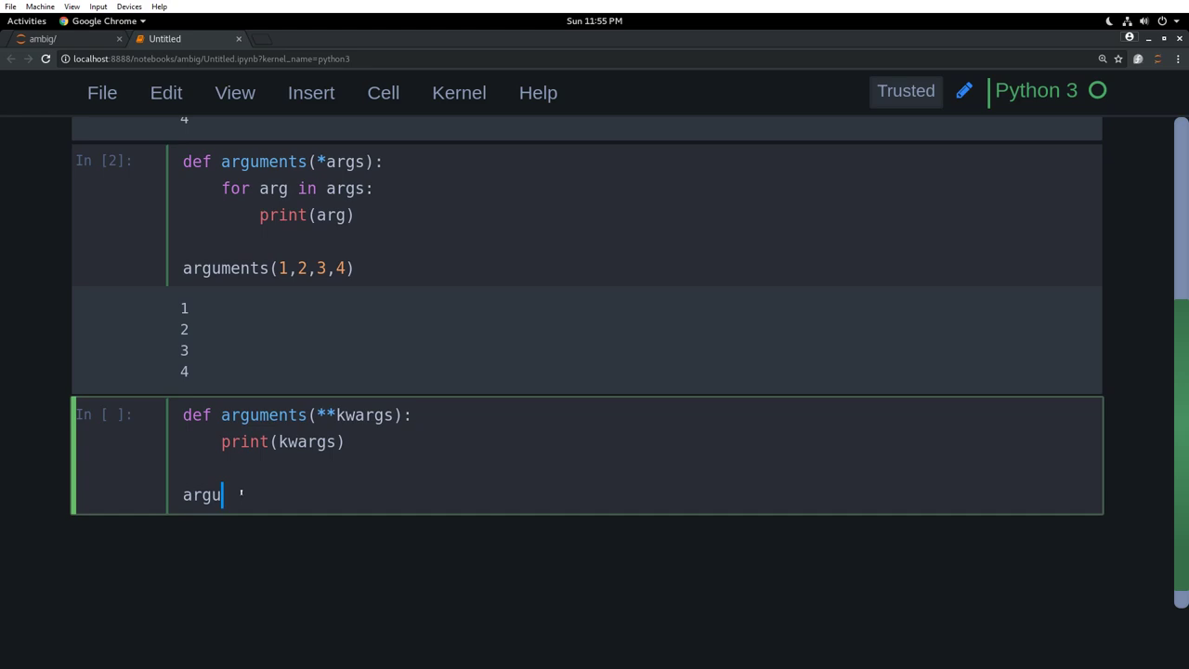
pyautogui.write('ments')
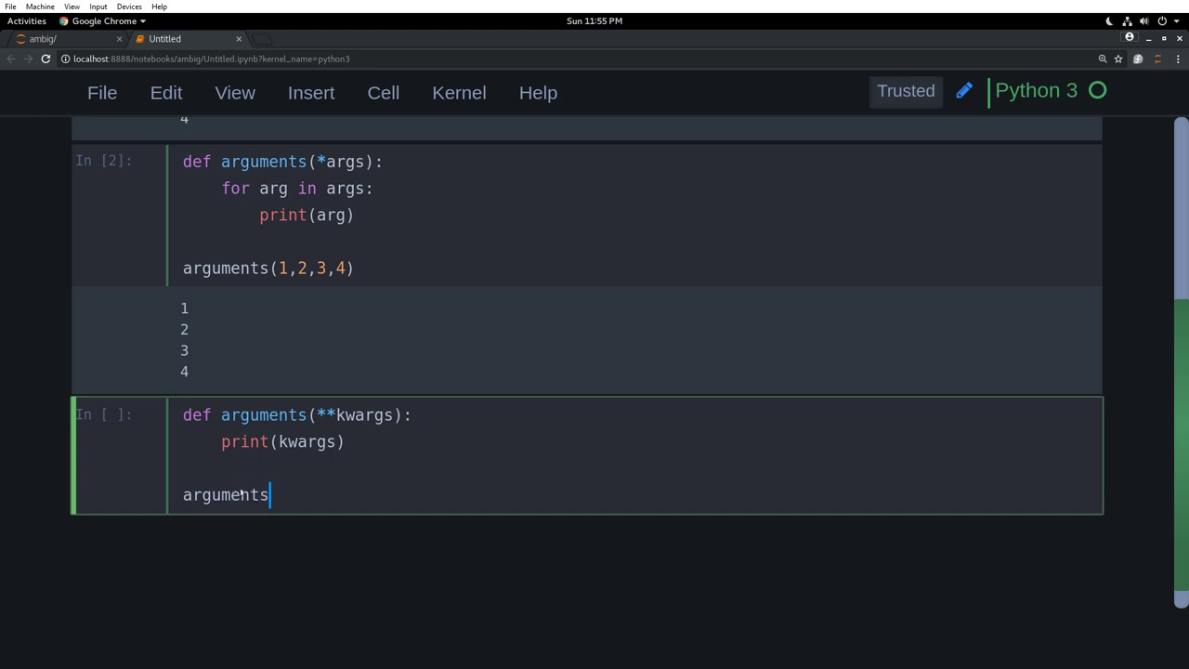
pyautogui.write('()')
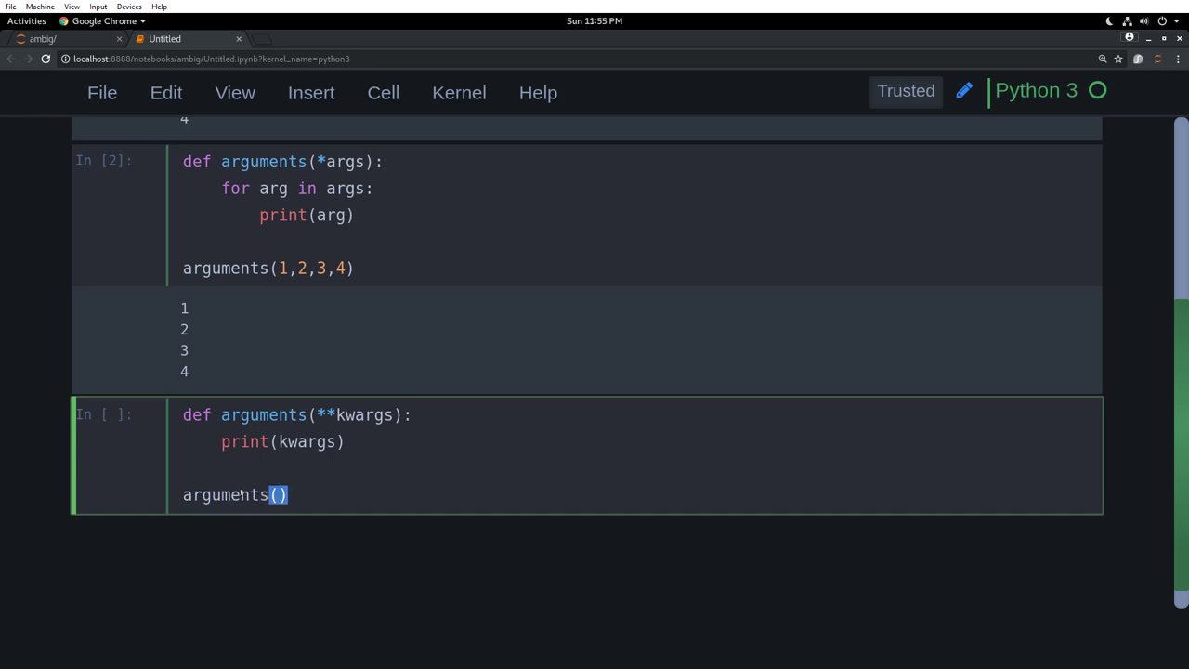
pyautogui.write("batman='rich',")
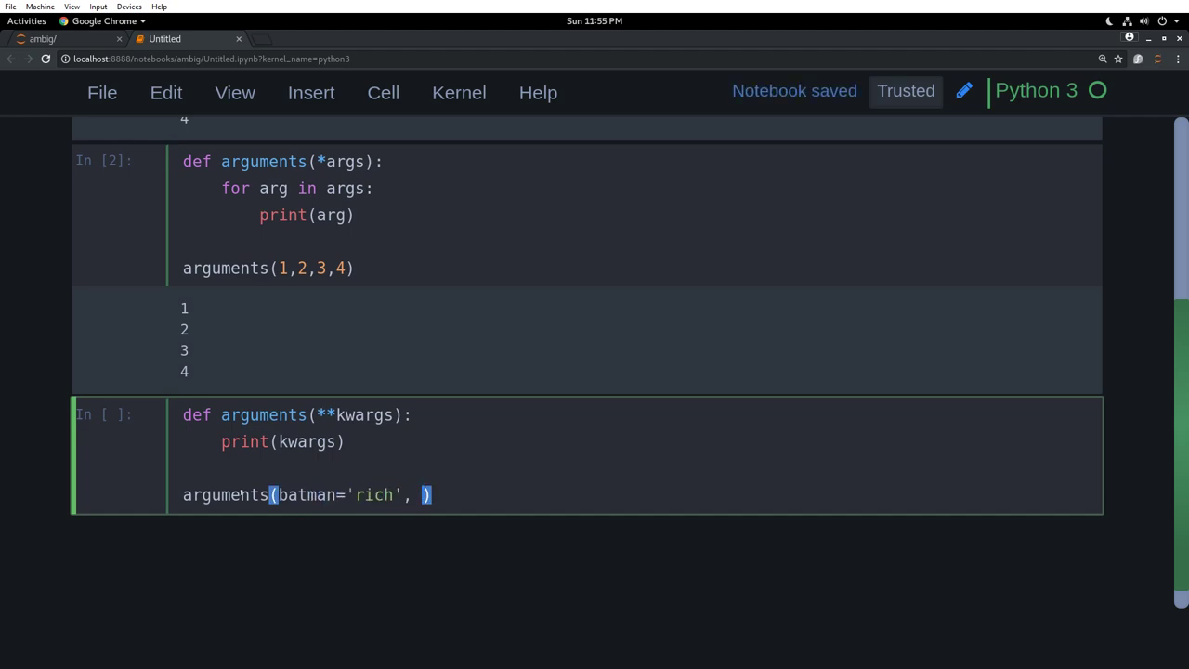
pyautogui.write("superman='flight',")
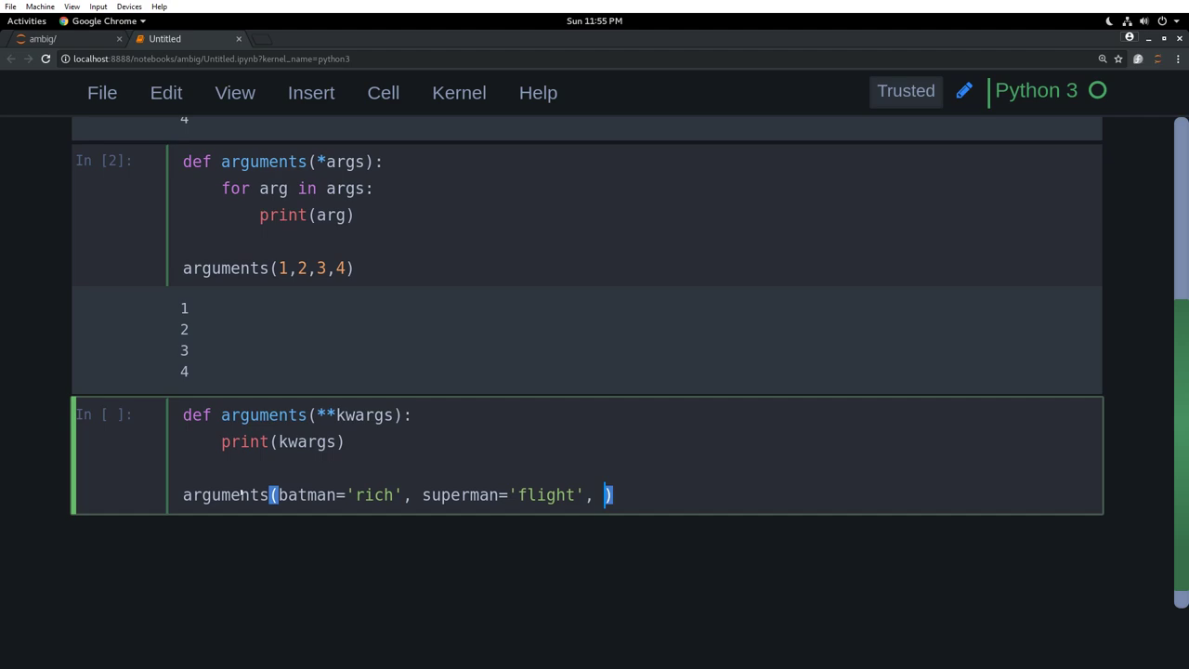
pyautogui.write('flash=')
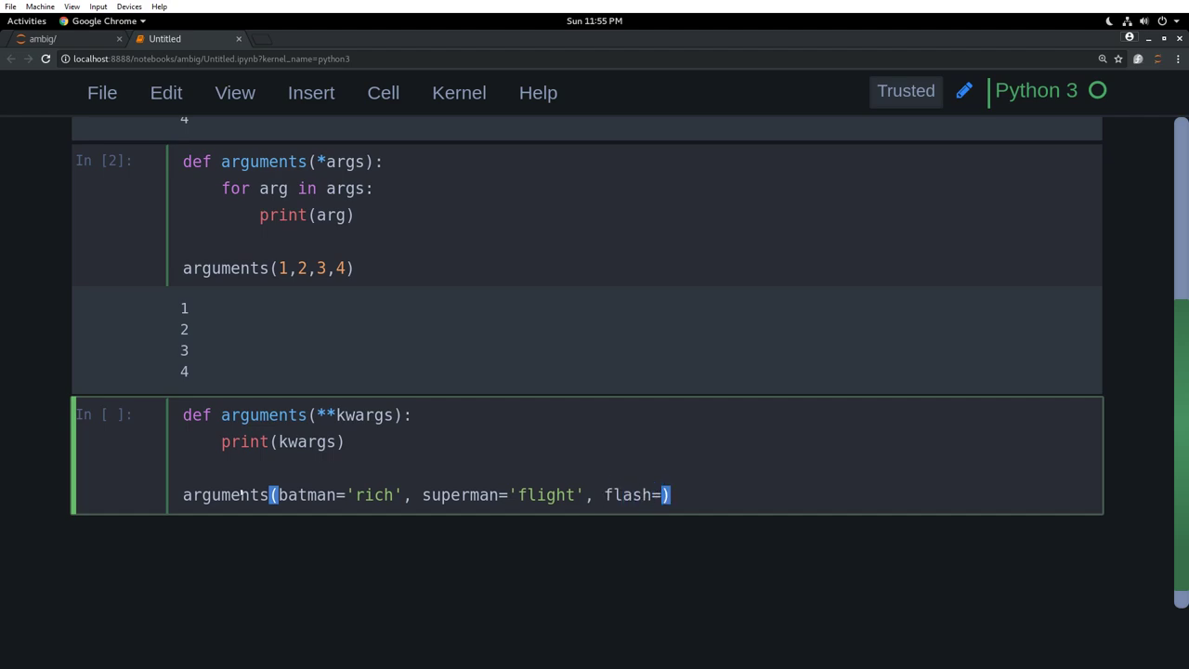
pyautogui.write("'s")
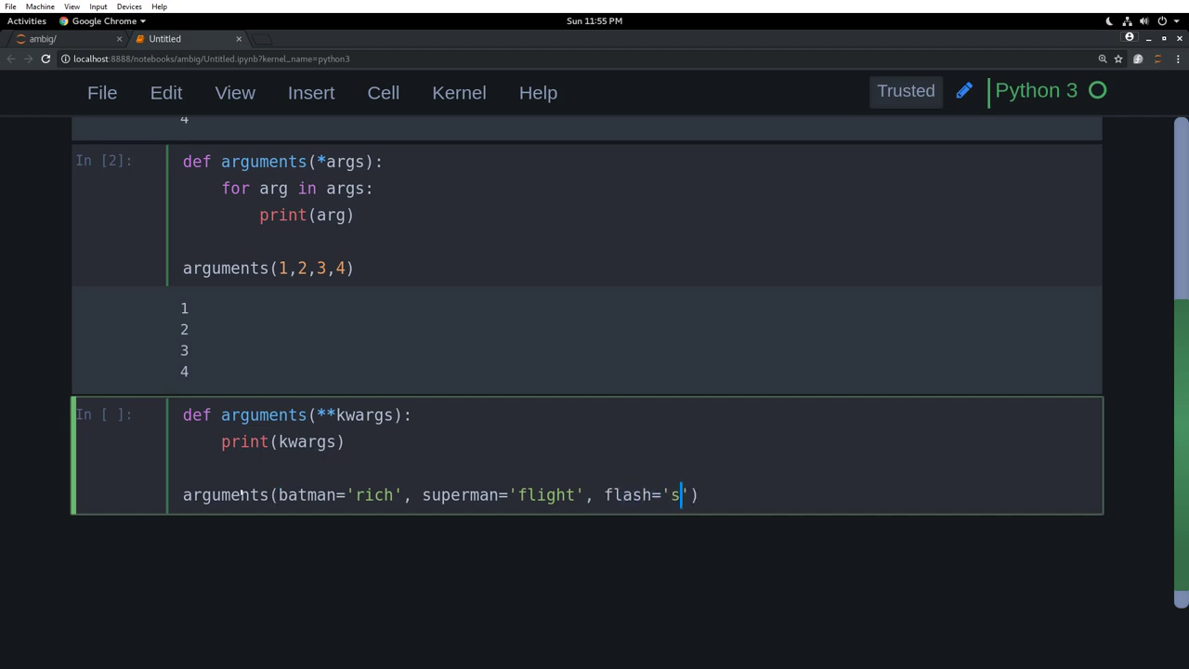
pyautogui.write("peed')")
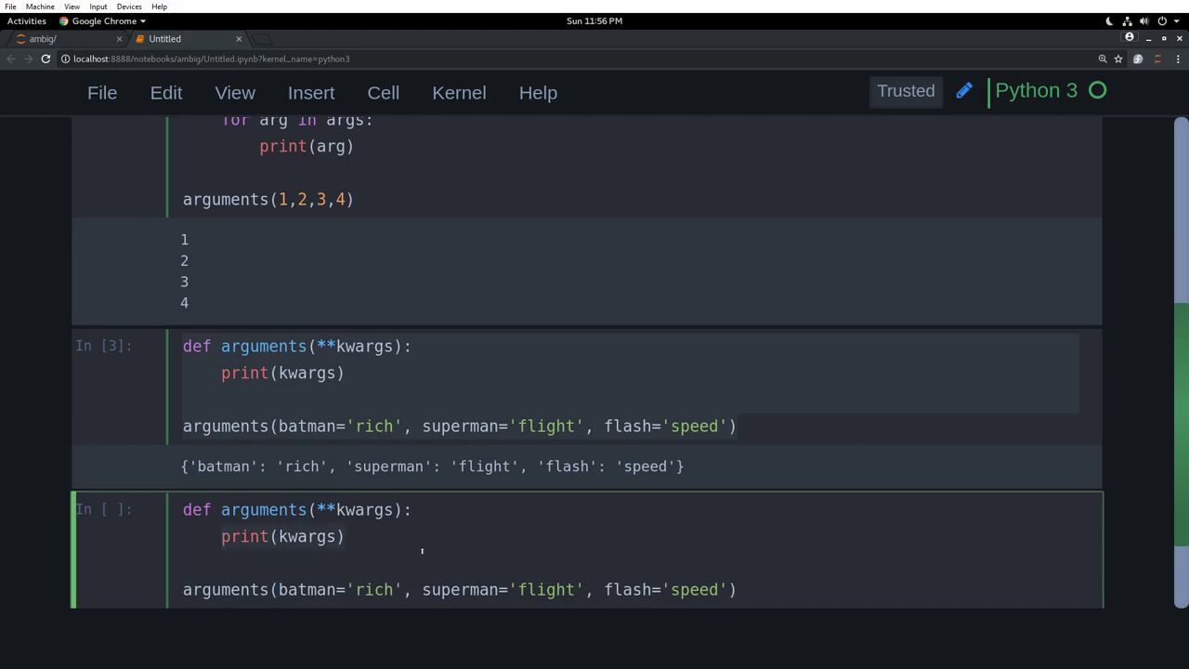
# Write a for key, value in kwargs.items(): loop header
pyautogui.write('for key')
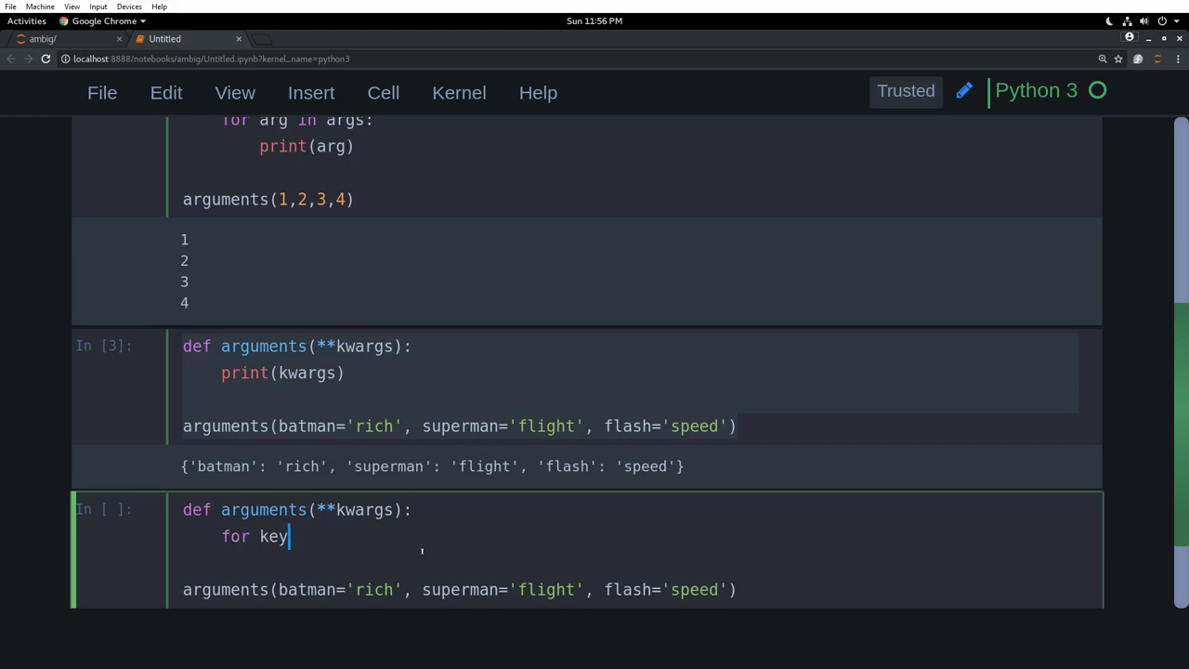
pyautogui.write(',val')
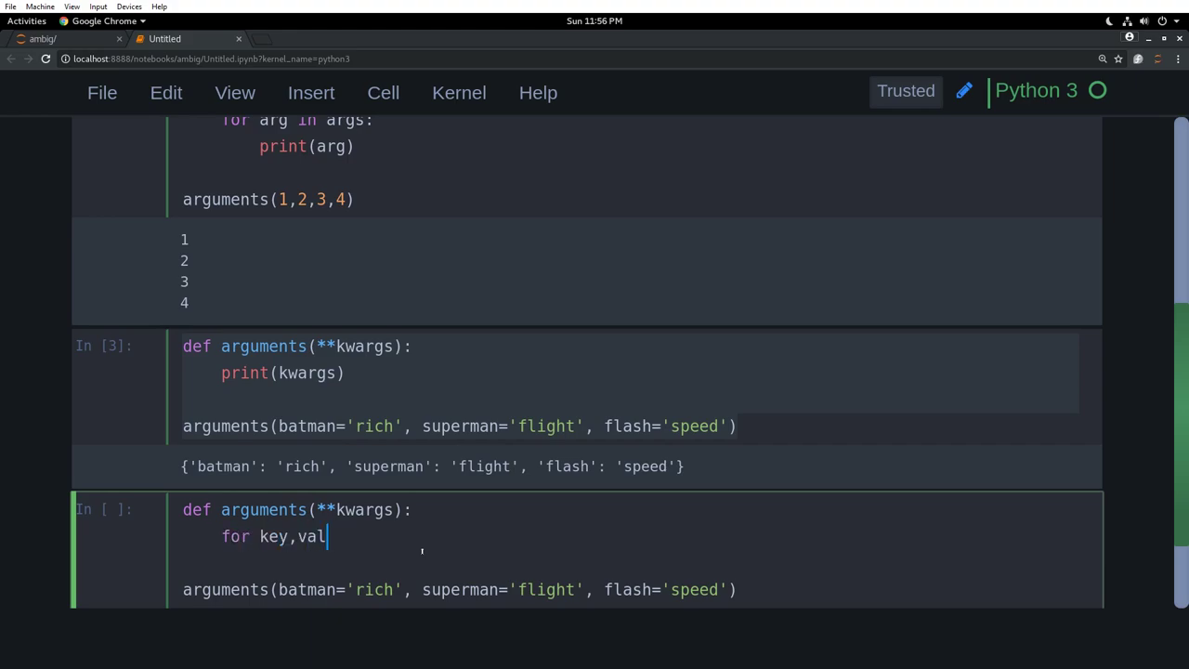
pyautogui.write('ue in')
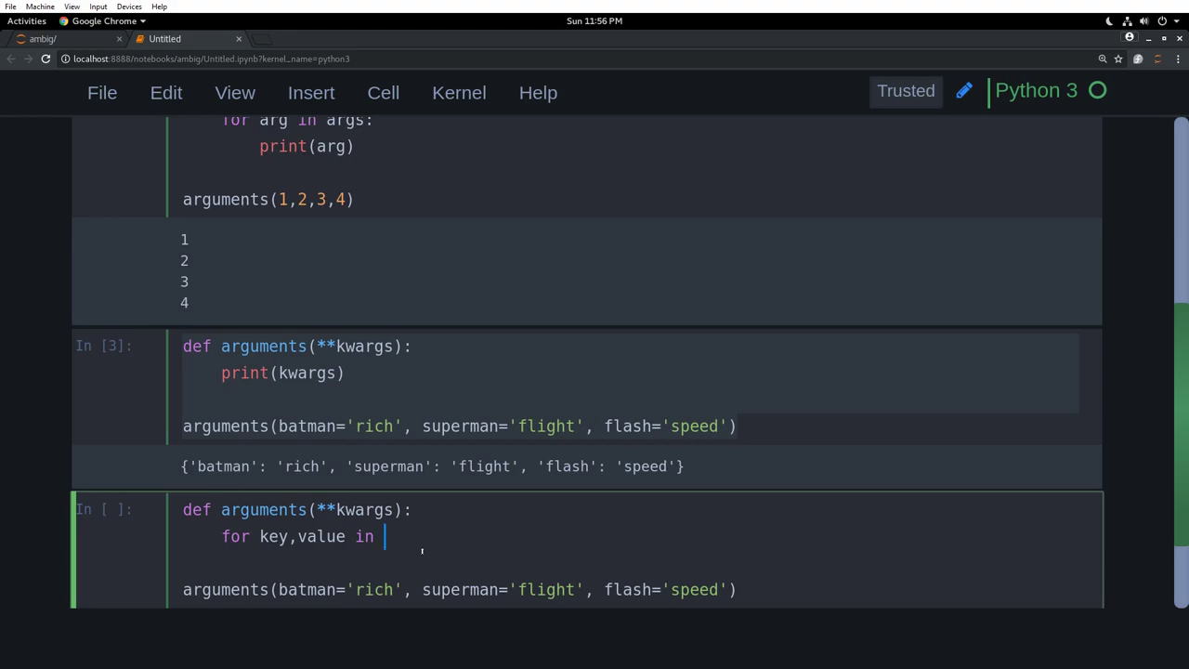
pyautogui.write('kwargs.')
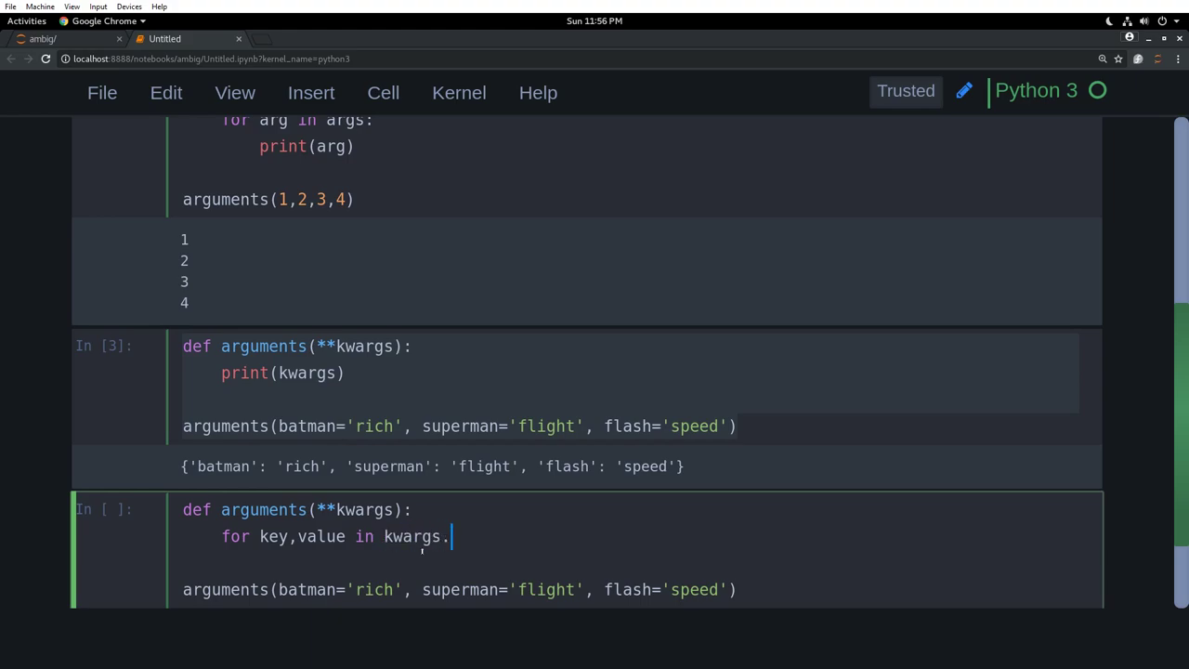
pyautogui.write('items()')
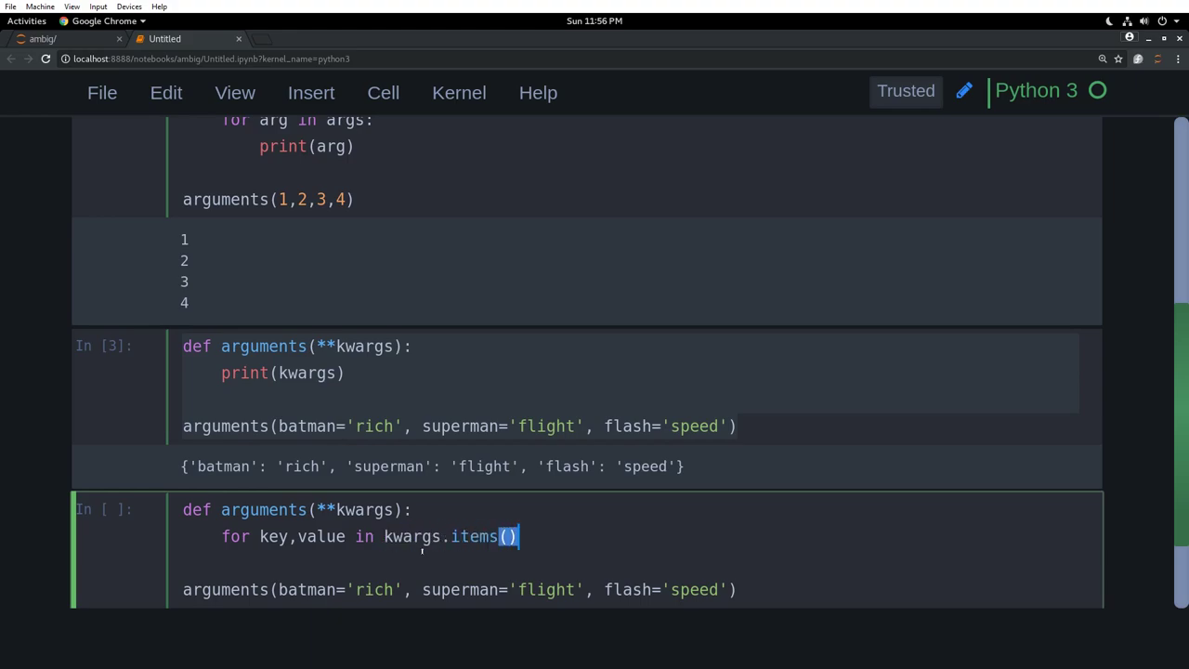
pyautogui.write(':')
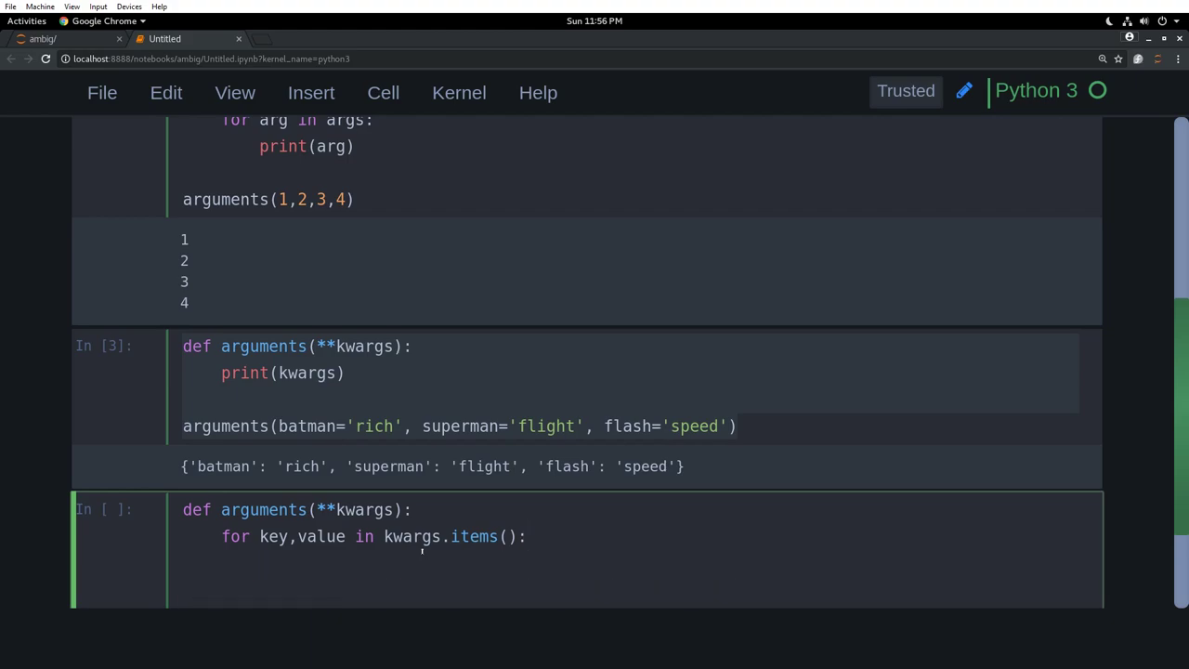
# Print f"the super power of {key} is {value}" inside the loop
pyautogui.write('print()')
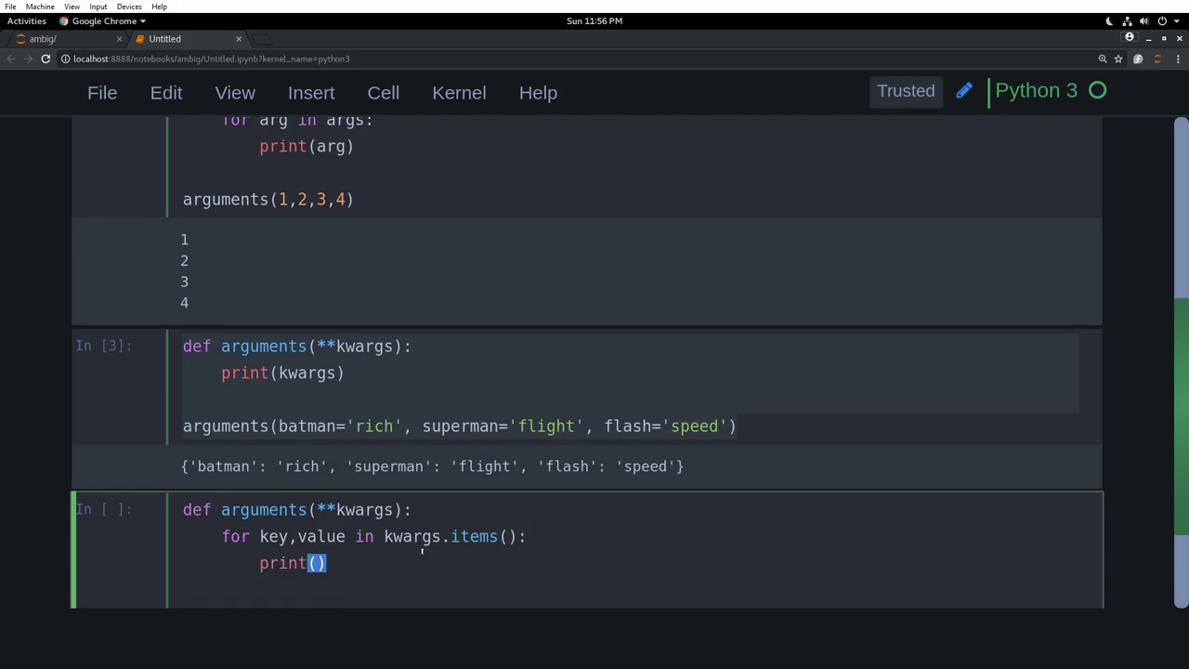
pyautogui.write('f"')
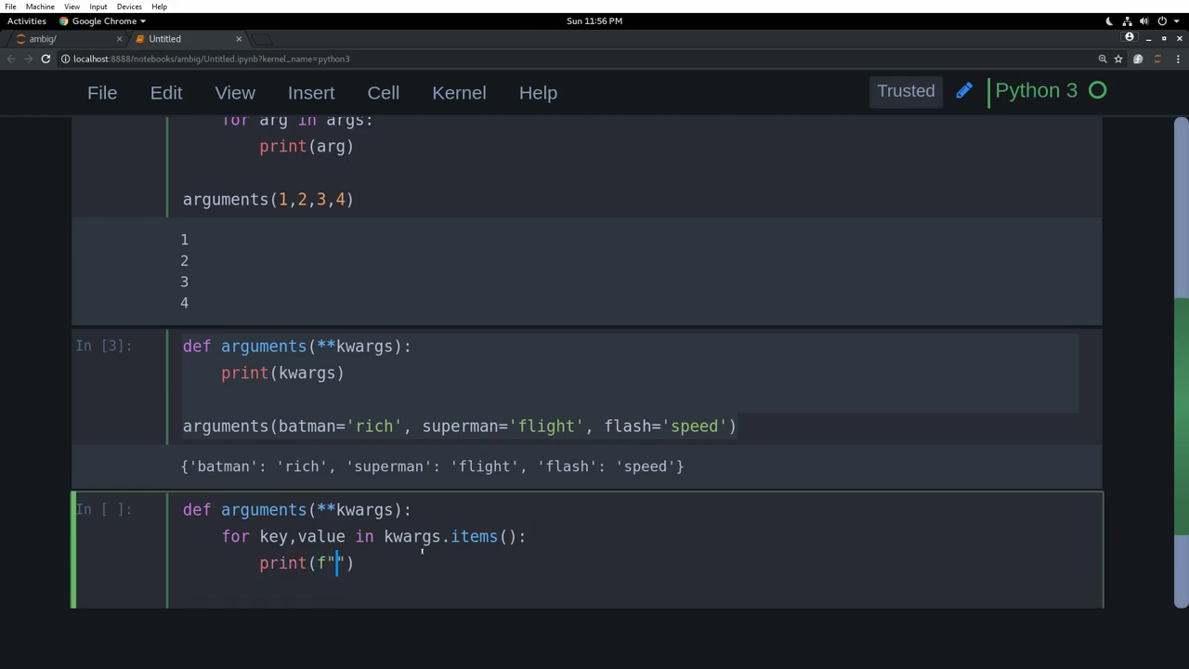
pyautogui.write('the s')
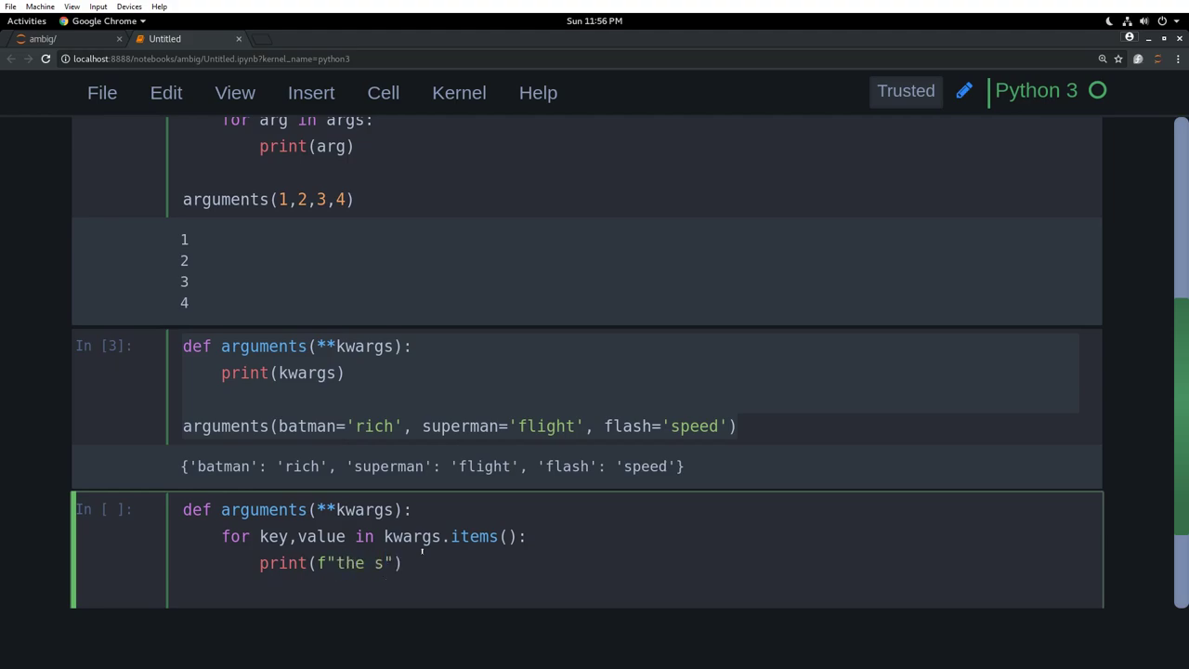
pyautogui.write('uper power of')
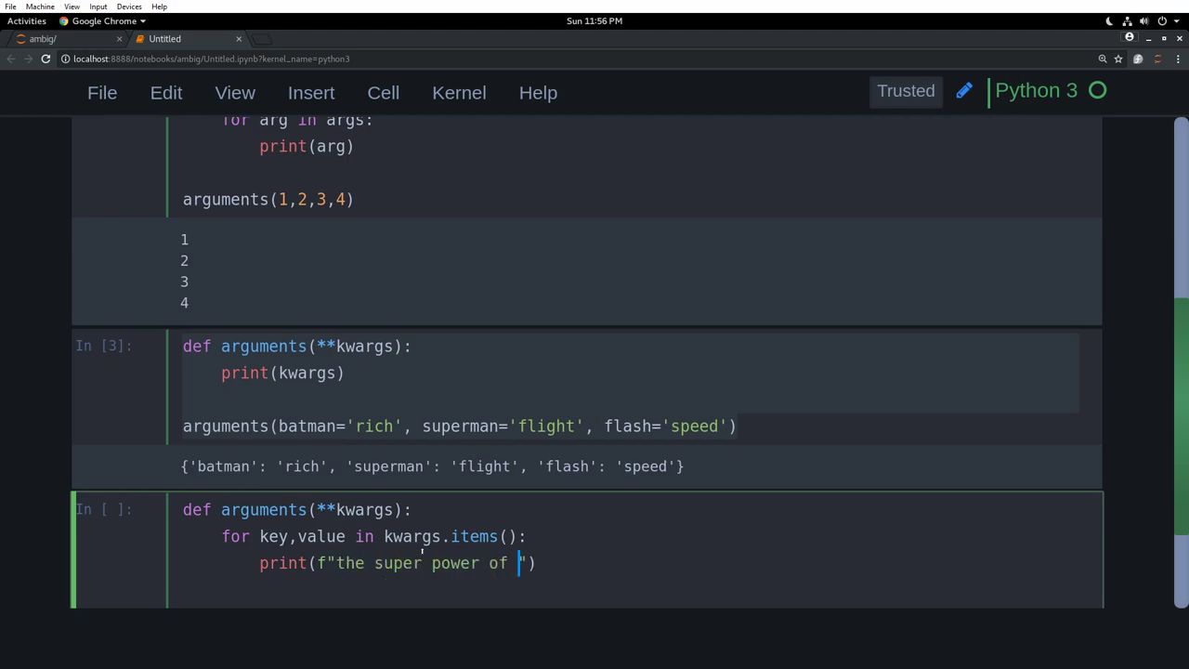
pyautogui.write('{key}')
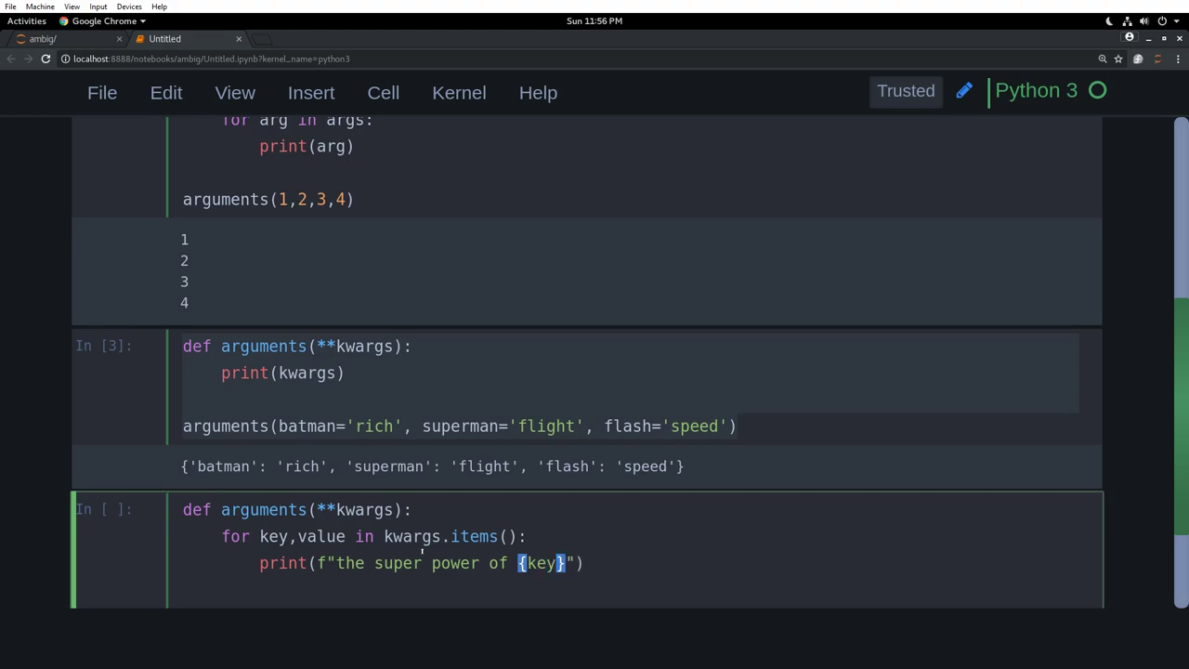
pyautogui.write('is')
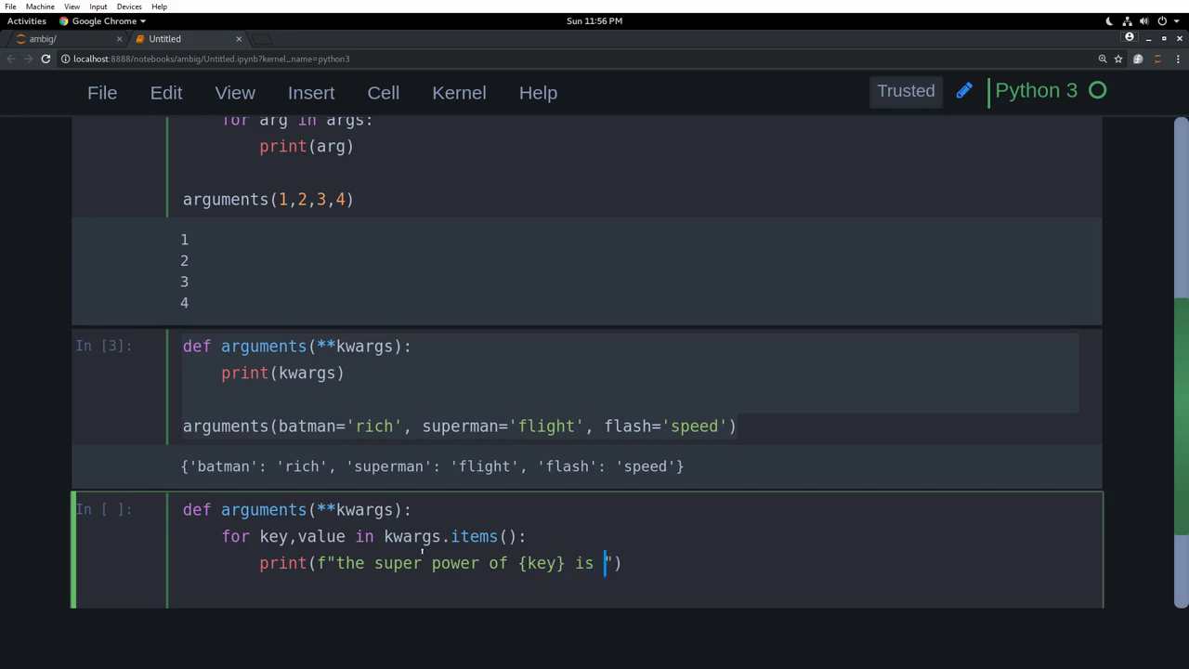
pyautogui.write('{value}')
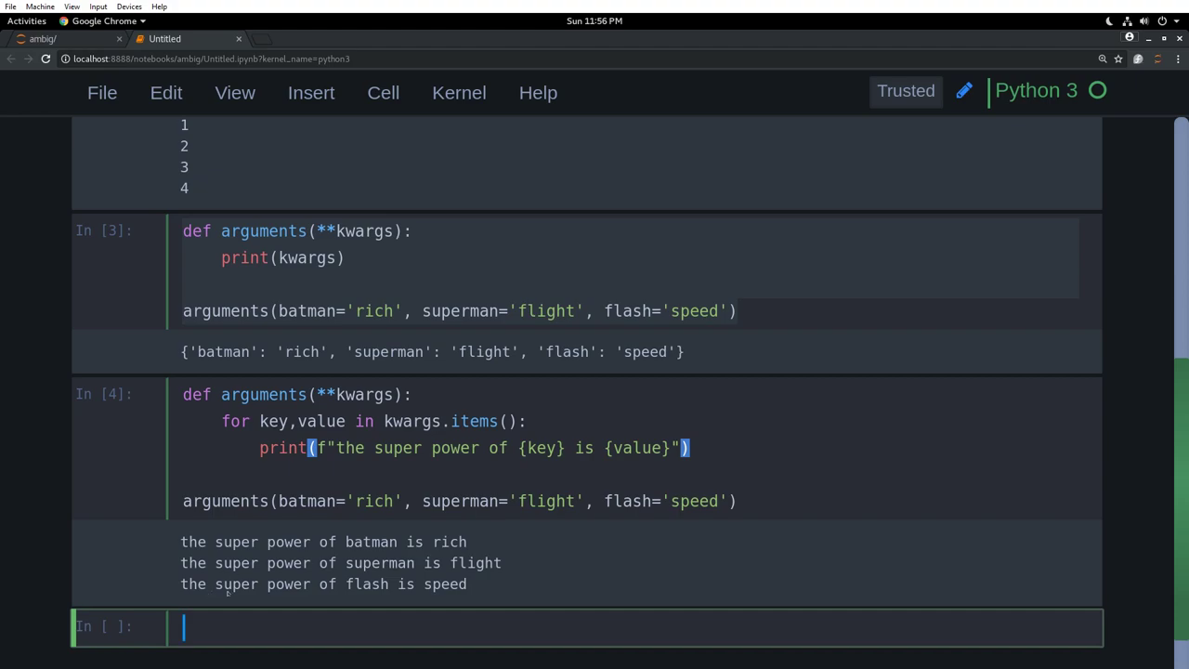
pyautogui.moveTo(583, 607)
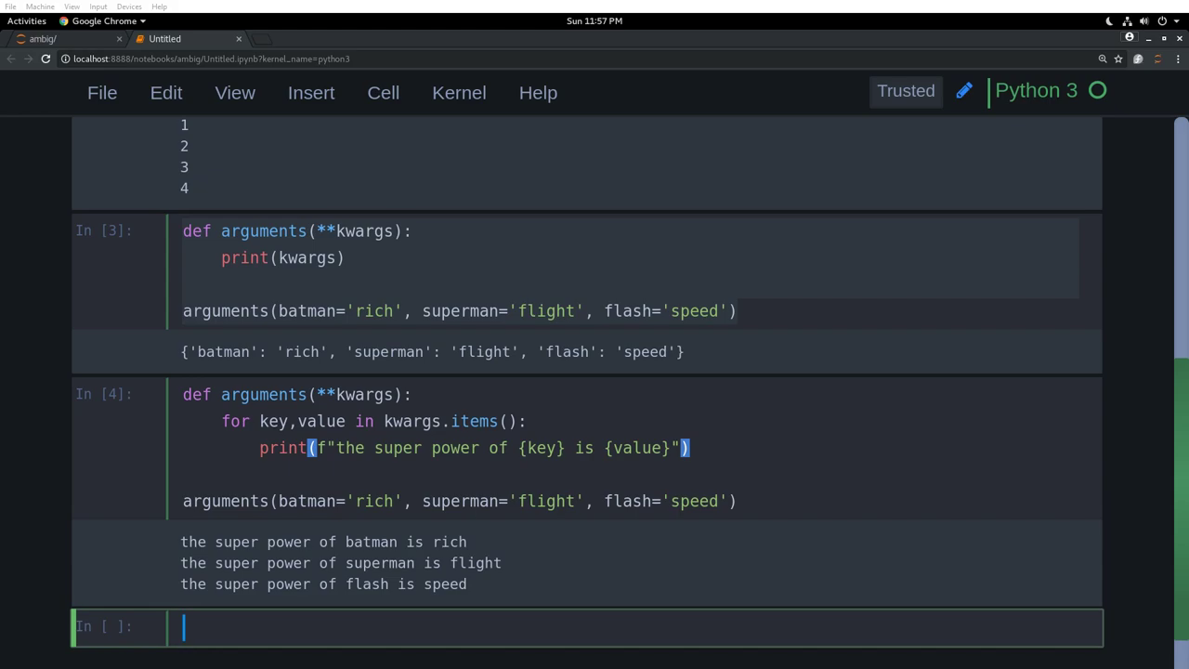
pyautogui.press('ctrl+s')
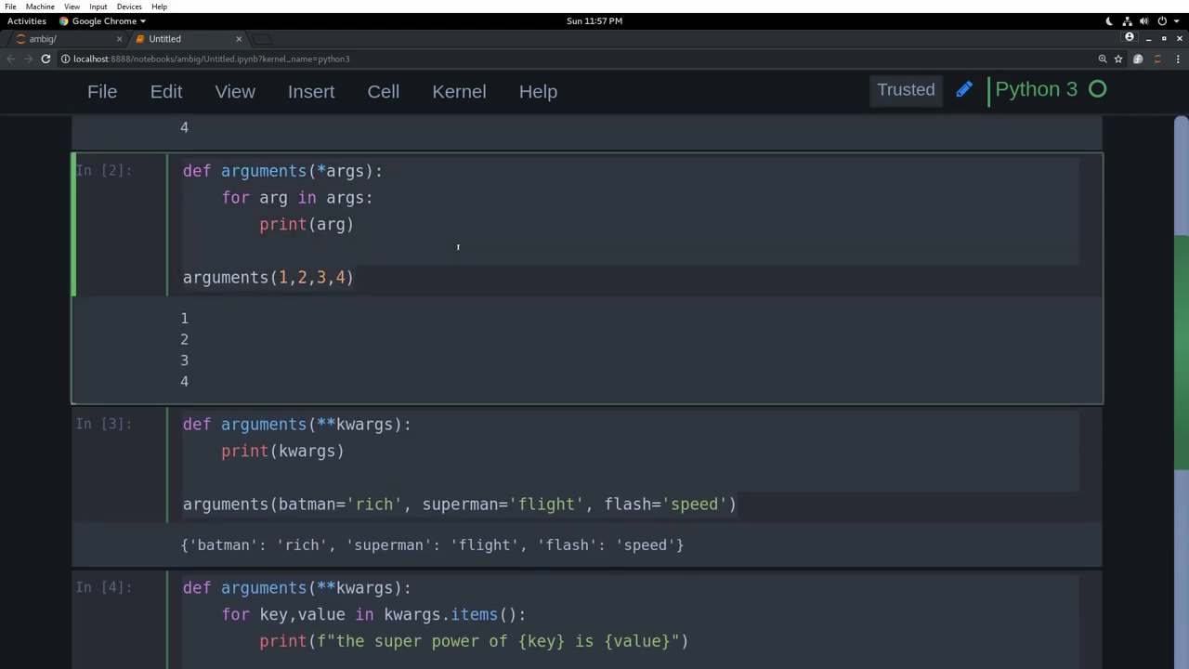
# Scroll down and rename the copied parameter to vars
pyautogui.scroll(-3)
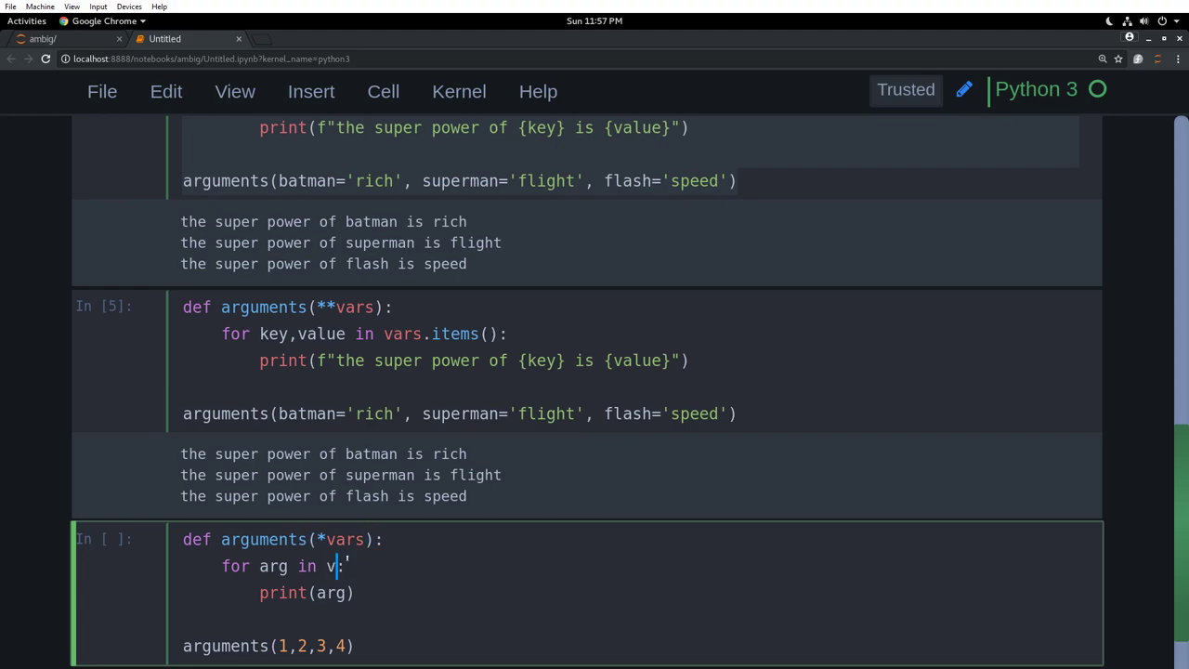
pyautogui.write('ars')
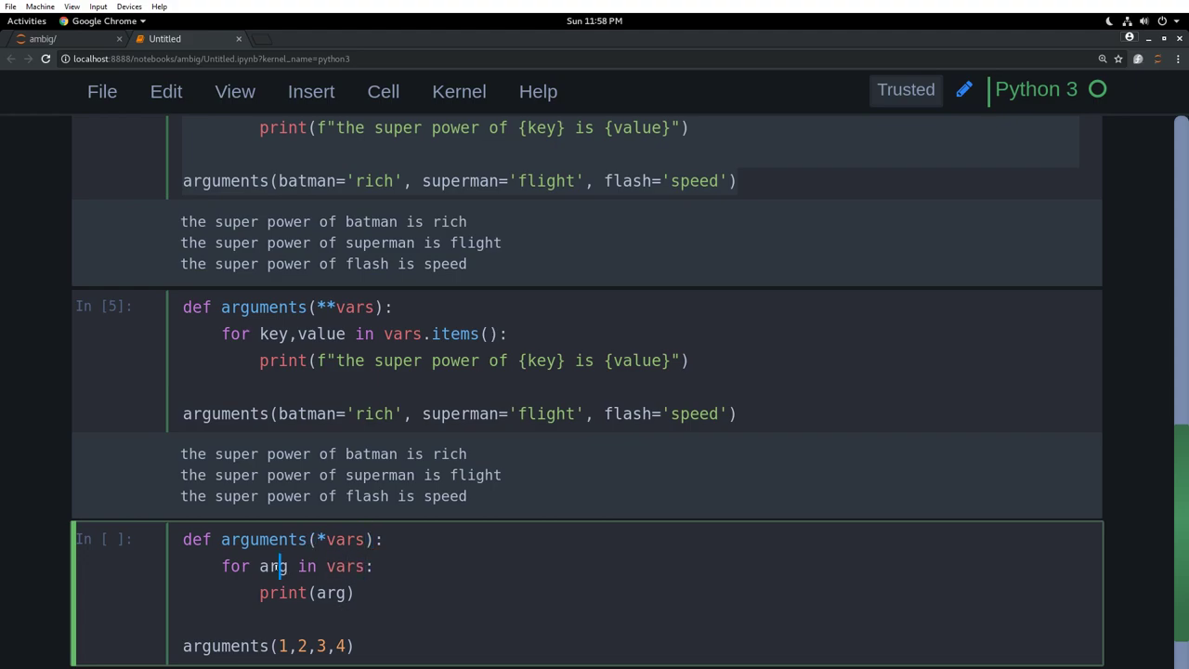